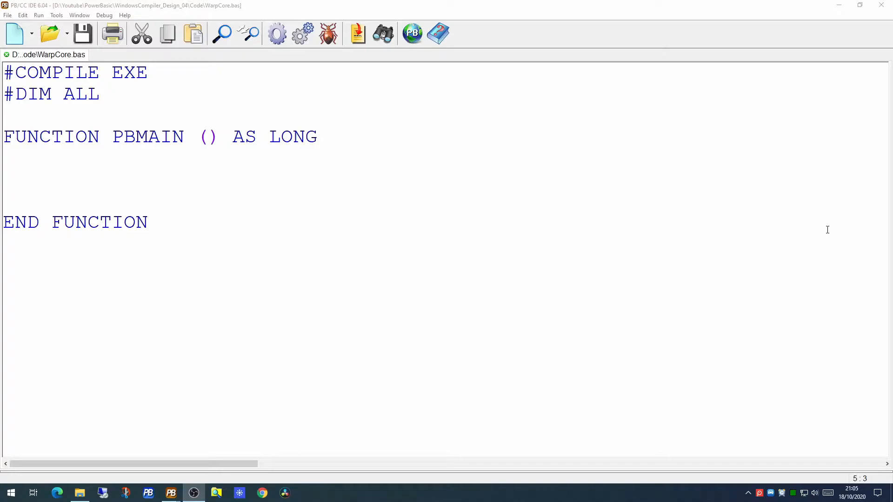
- Add #DEBUG ERROR ON and the Win32api.inc, DateFunctions, PC_info and file-handling include lines above PBMAIN
text(#DEBUG ERROR ON)
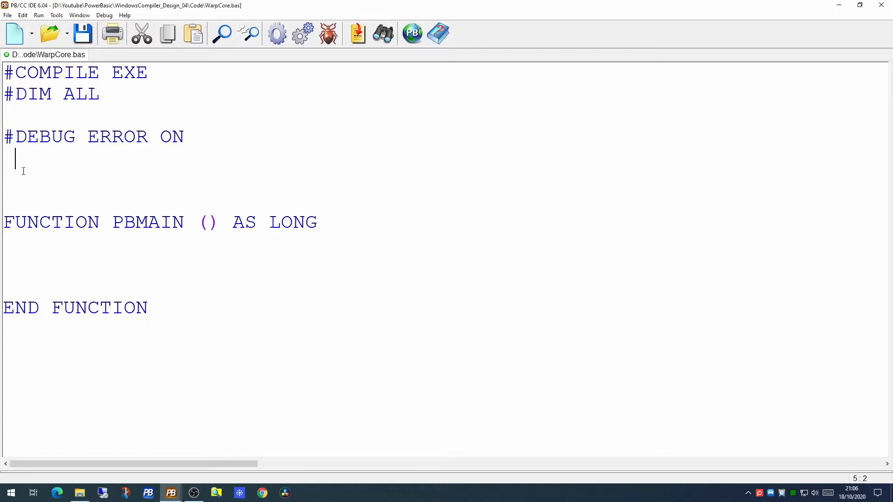
text(#INCLUDE "Win32api.inc")
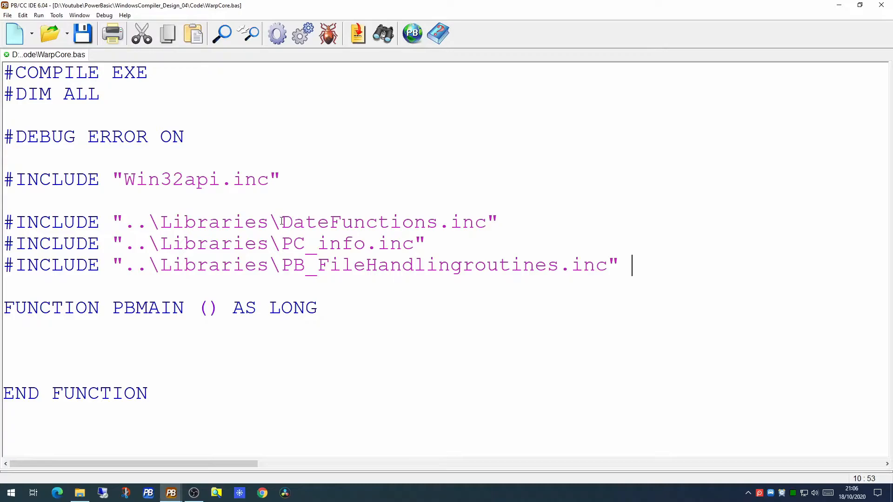
double_click(359, 221)
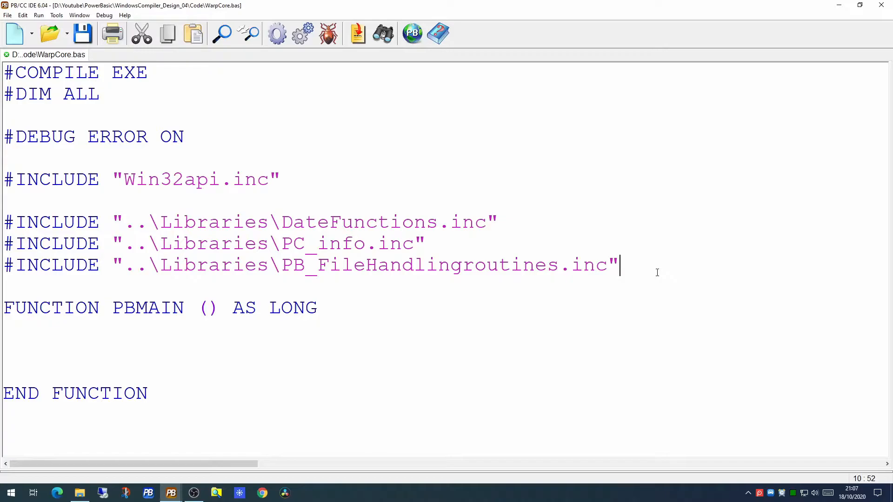
- Include PB_Processes.inc, the SQLT3 include and link, and PB_GenericSQLFunctions.inc with comments
text(#INCLUDE "..\Libraries\PB_Processes.inc")
text(' add the sql tools libraries)
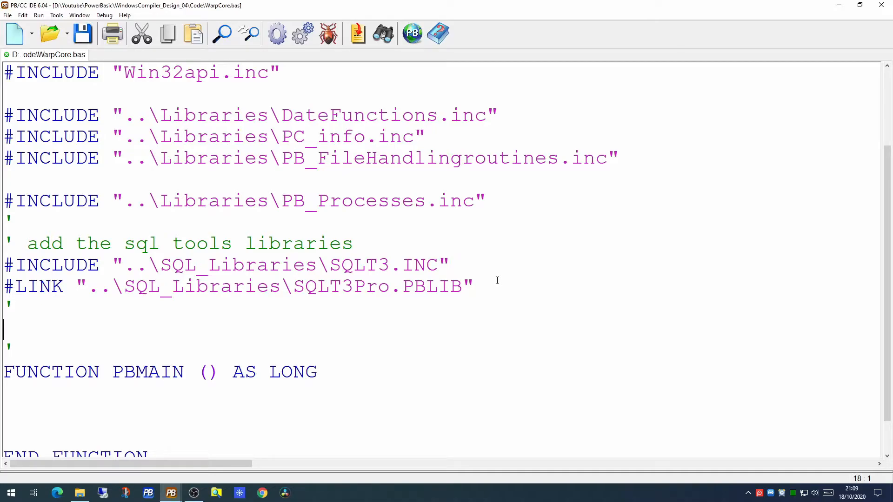
text(' add the Generic SQL tools libraries)
text(#INCLUDE "..\Libraries\PB_GenericSQLFunctions.inc")
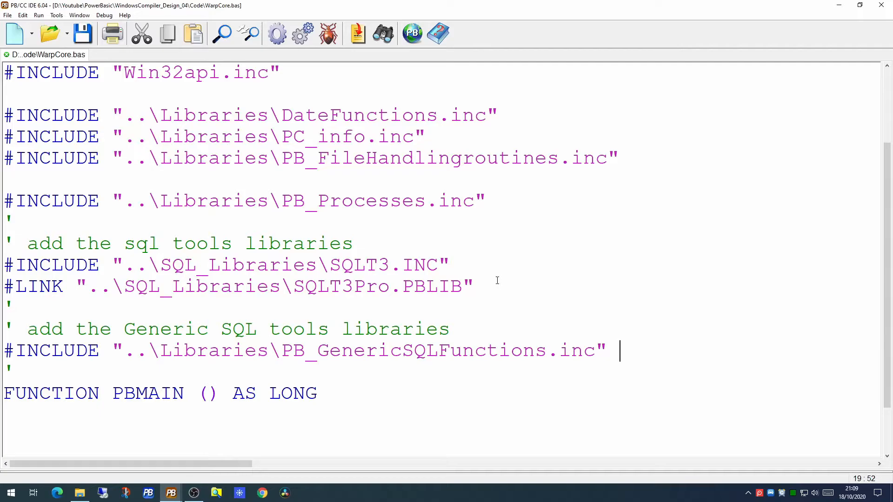
mouse_move(769, 325)
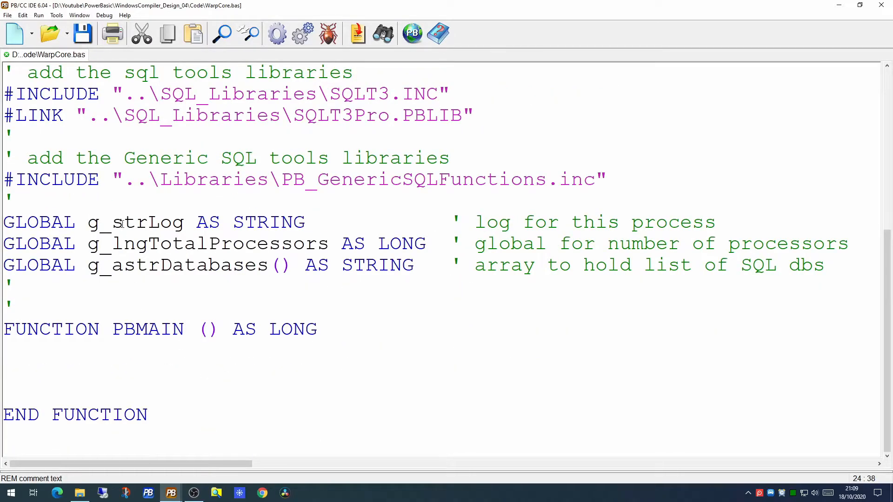
- Declare the g_strLog, processor-count and database-list globals and set %DB = 1 as the database handle
double_click(135, 222)
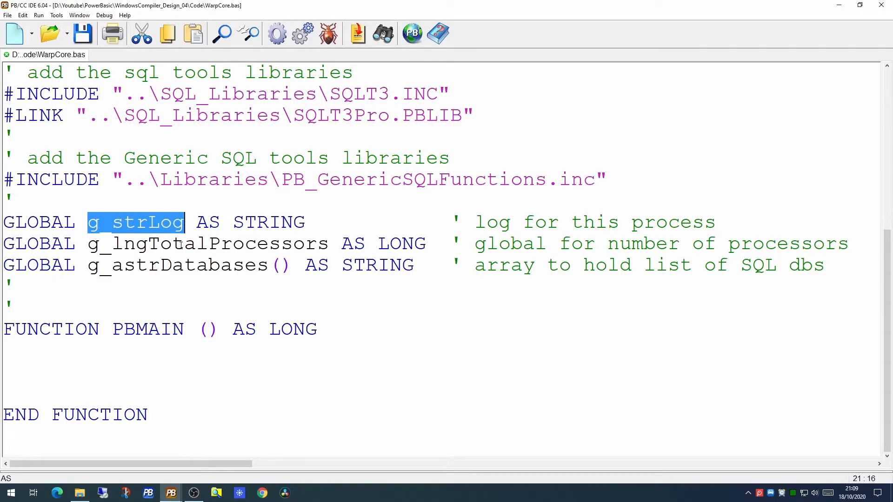
double_click(208, 244)
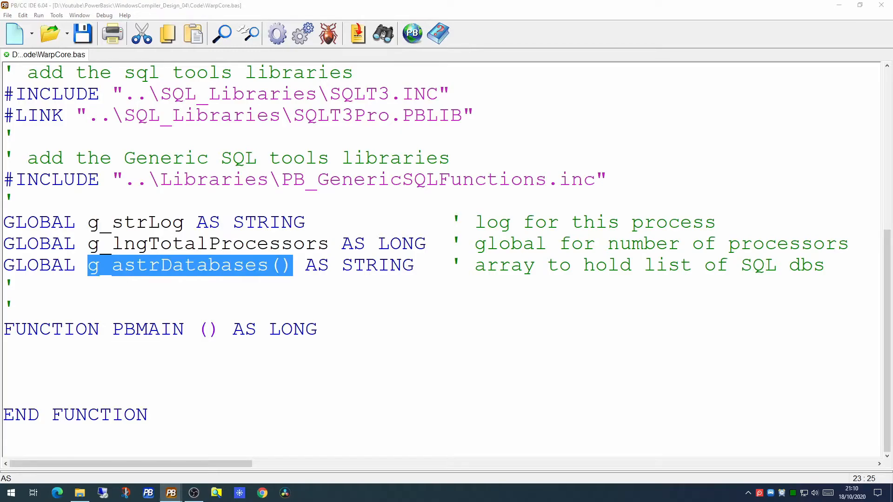
mouse_move(116, 400)
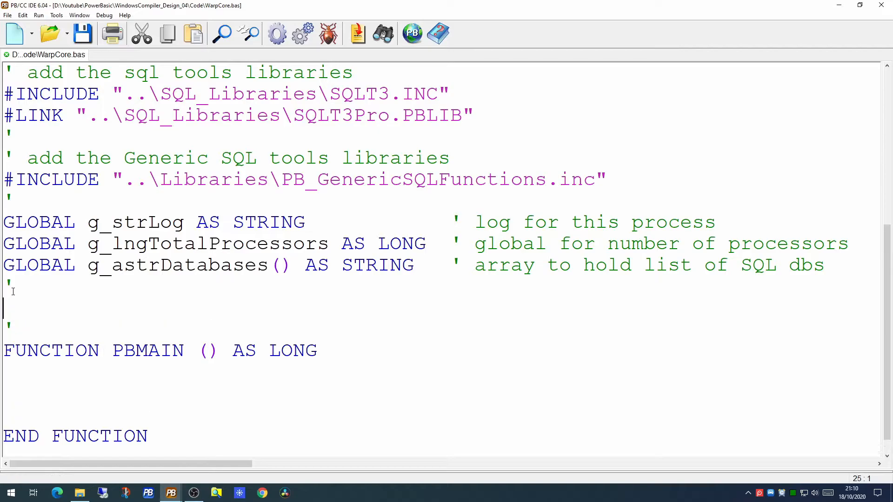
text(%DB = 1  ' set the database handle)
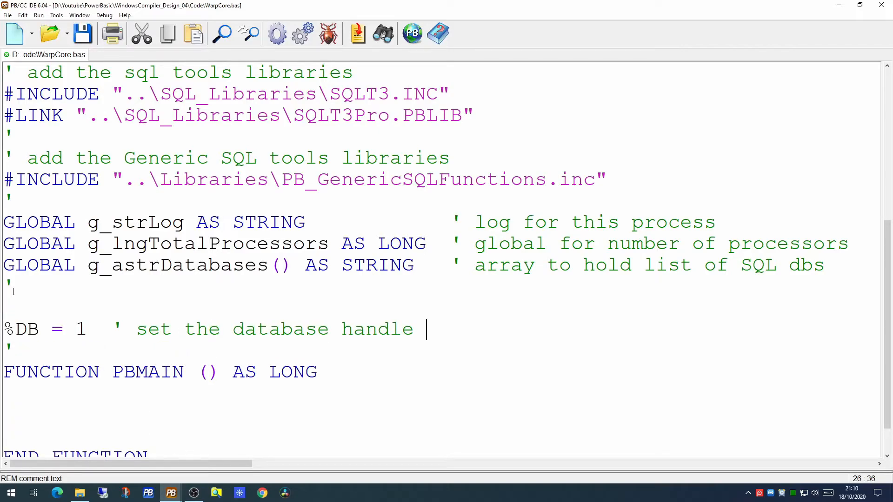
scroll(down, 3)
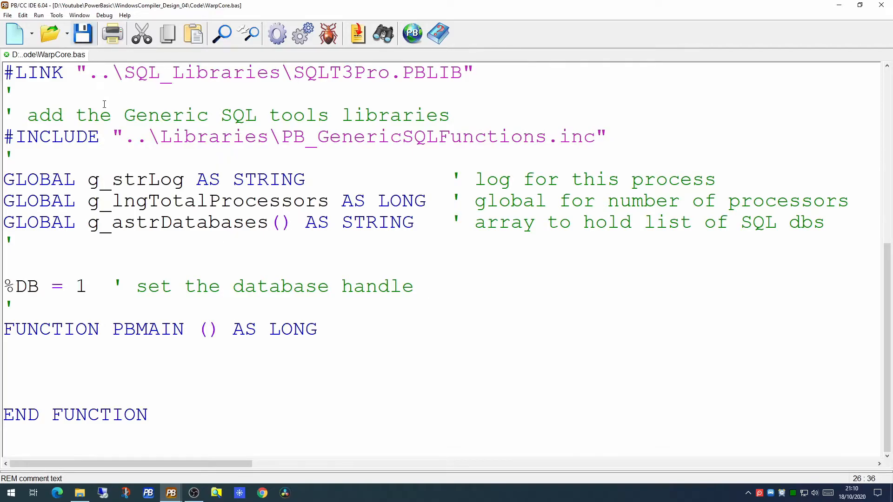
- Add the funProcessCount(EXE.NAMEX$)>1 check that prints 'Already running', calls funExitApp and exits
click(424, 287)
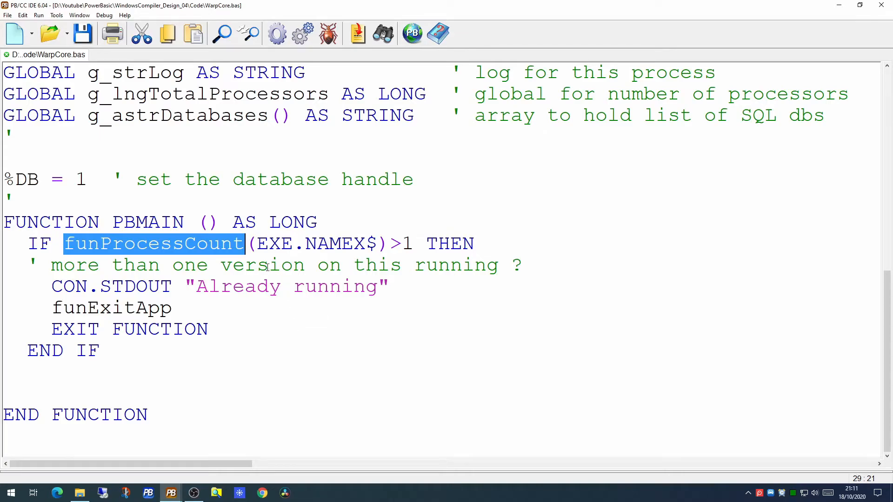
double_click(316, 243)
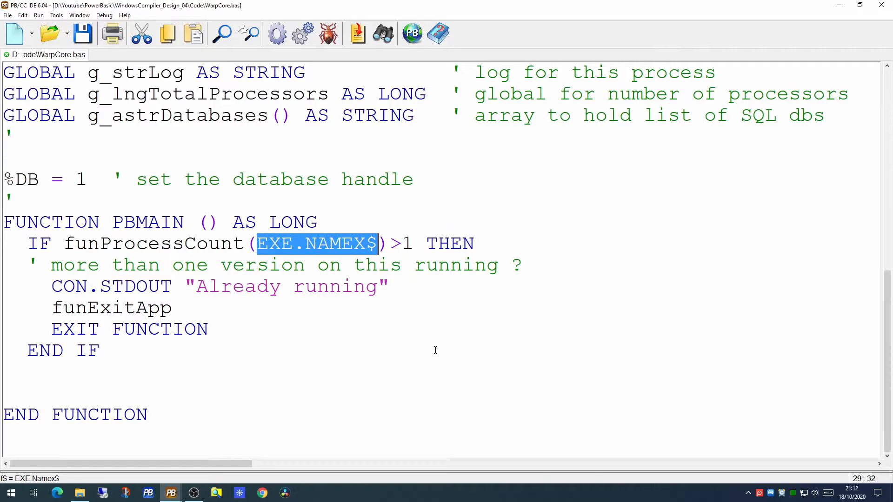
mouse_move(50, 306)
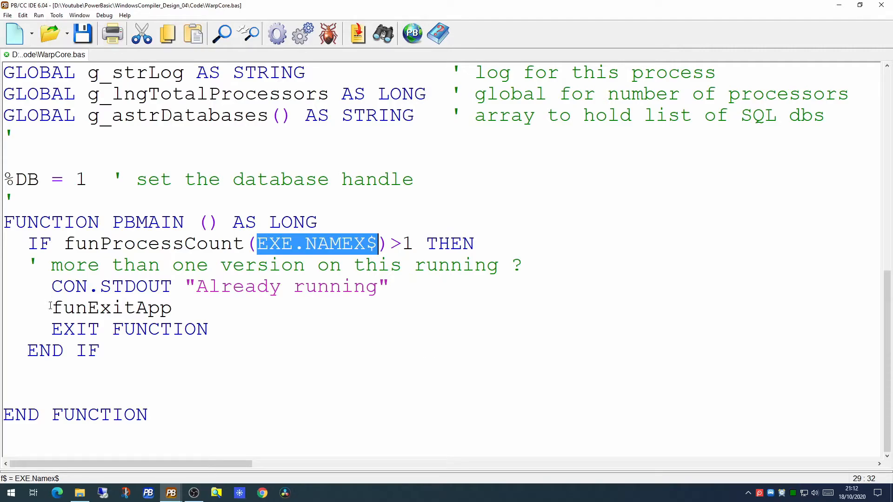
double_click(111, 308)
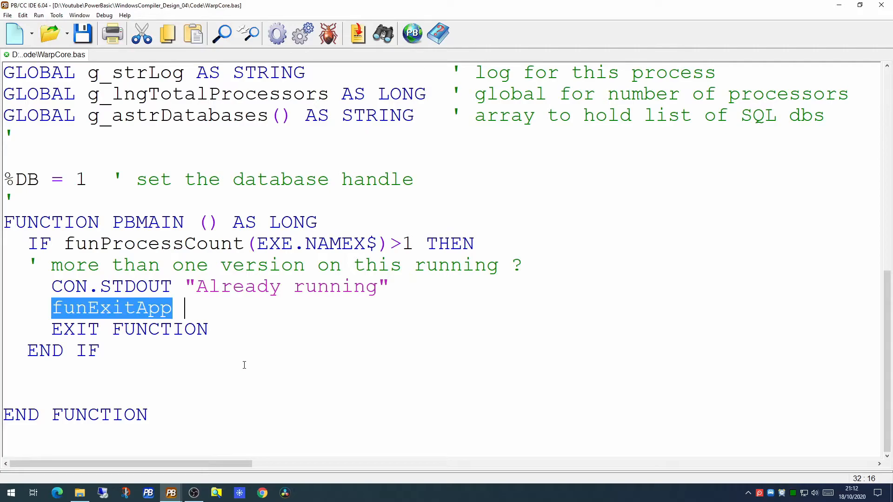
mouse_move(337, 221)
text(')
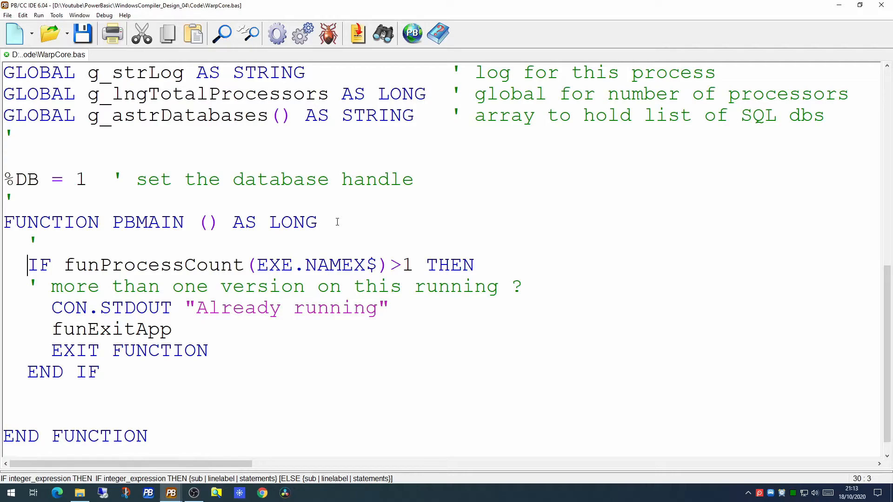
double_click(112, 308)
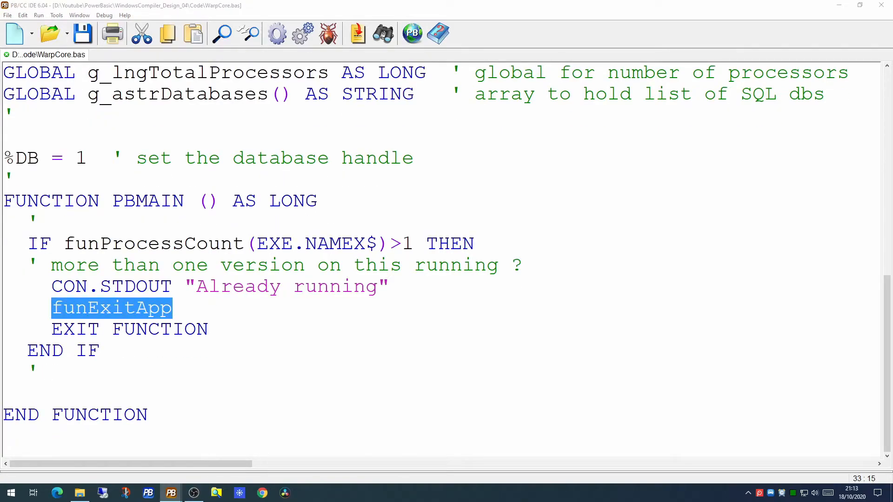
scroll(down, 3)
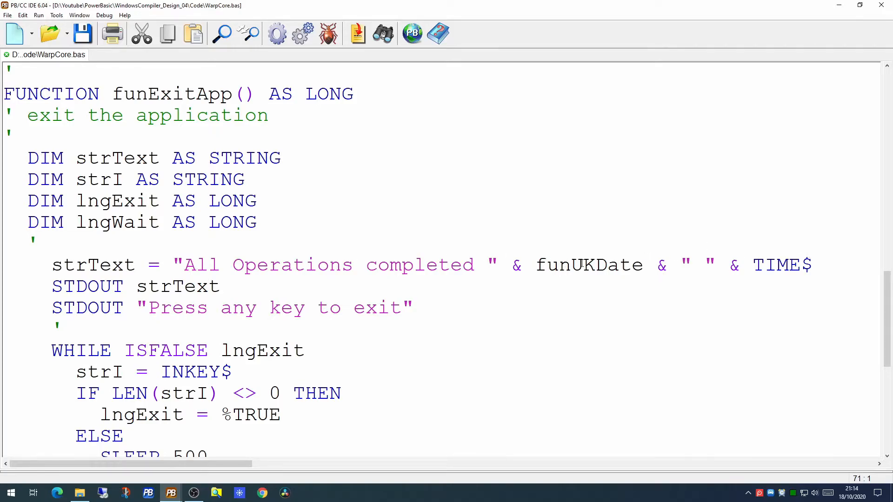
double_click(588, 265)
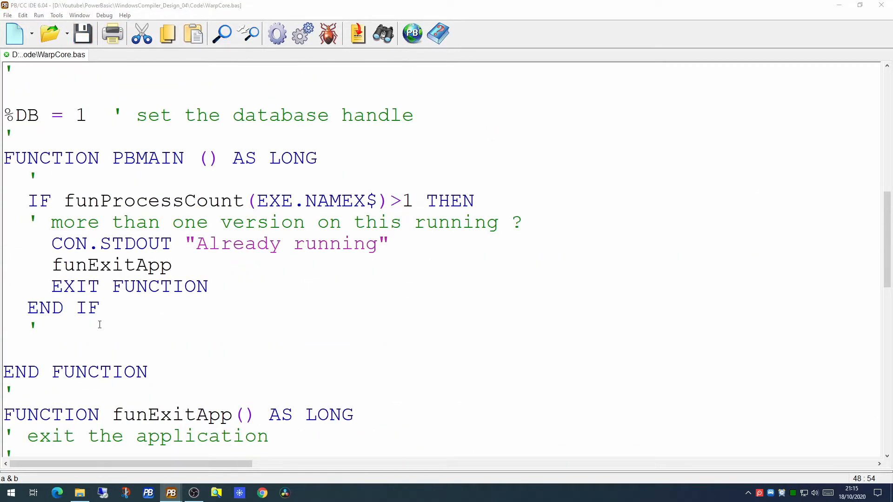
- Set the console colour with COLOR 10,0 on new lines after END IF
click(31, 325)
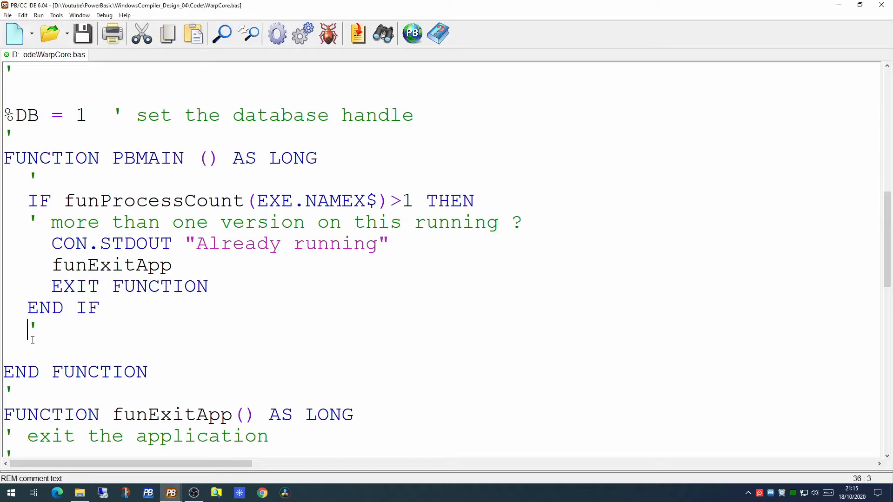
key(Down)
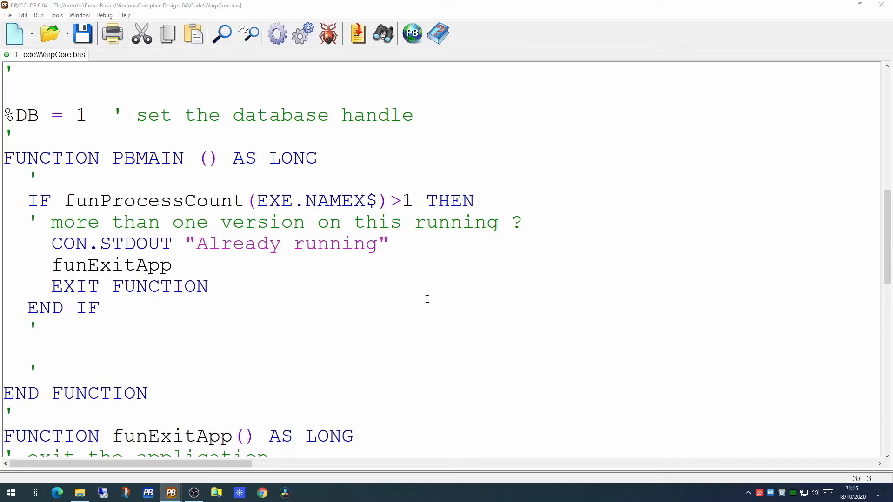
text(COLOR 10,0)
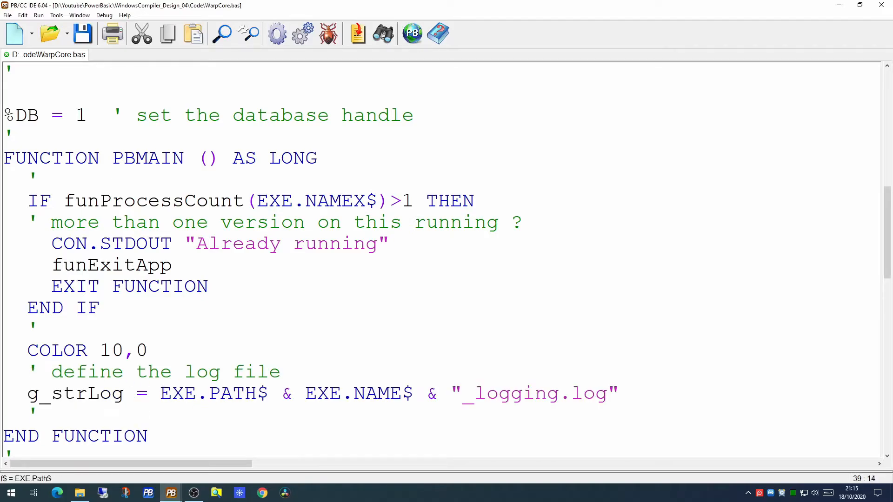
- Build the g_strLog path from EXE.PATH$, EXE.NAME$ and '_logging.log', then open a line below it
double_click(214, 393)
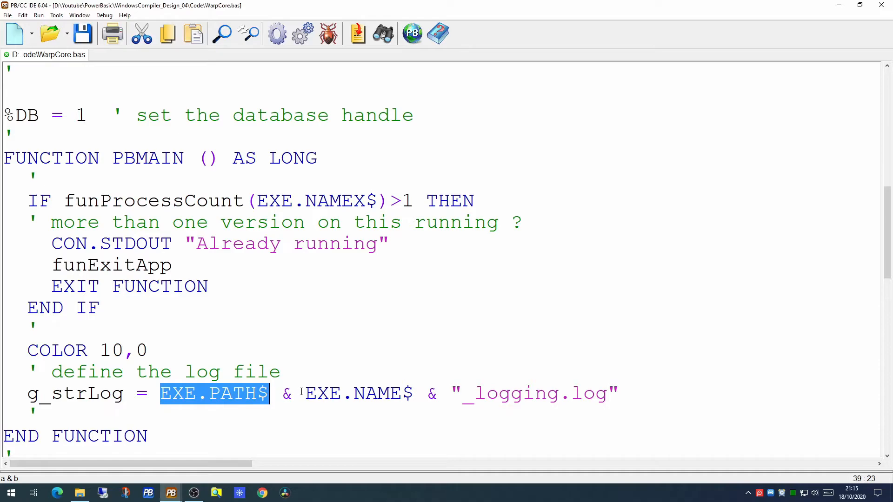
double_click(359, 393)
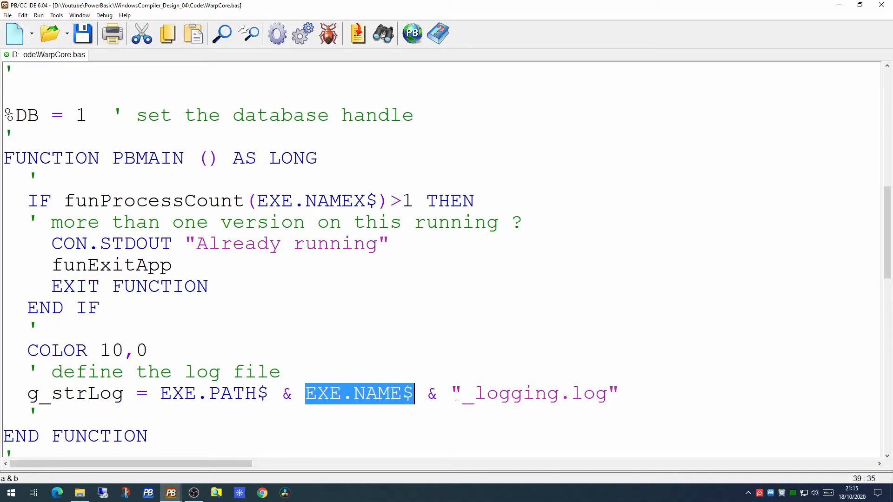
double_click(515, 393)
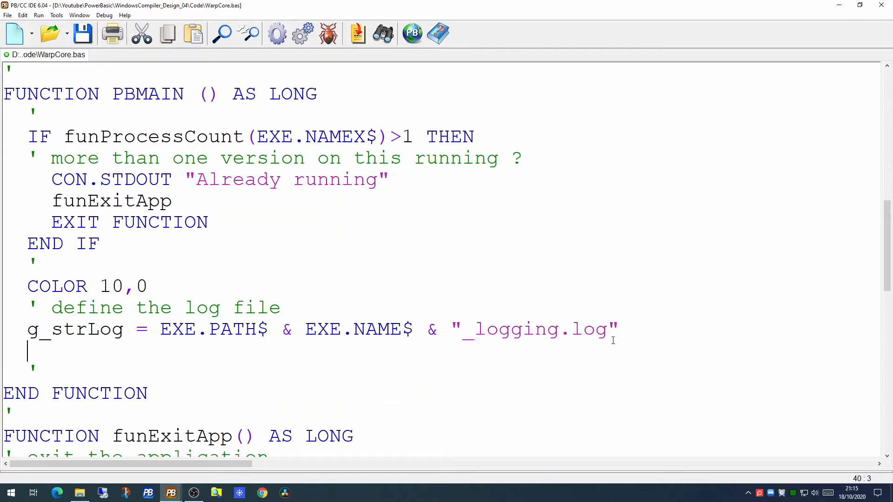
key(enter)
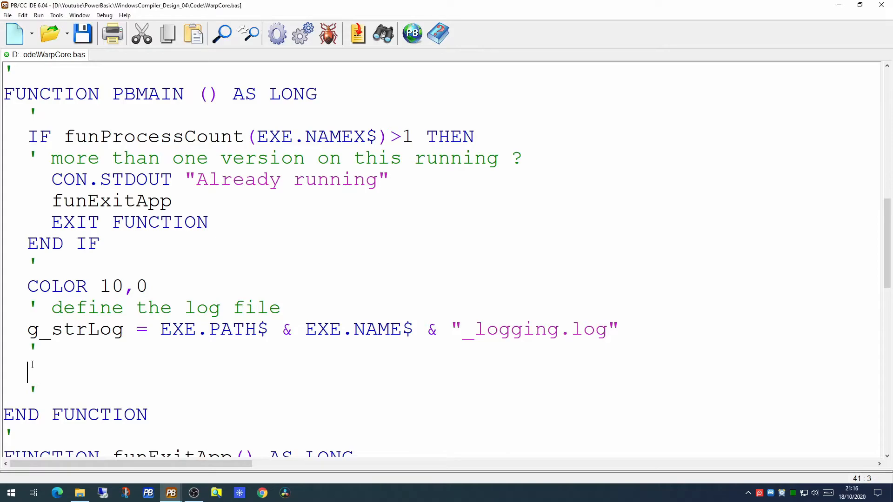
text(TRY)
text(KILL g_strLog)
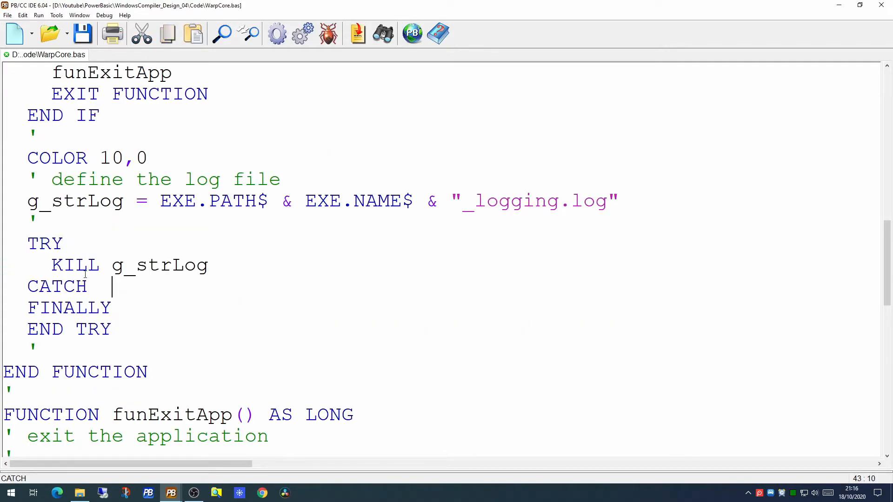
double_click(74, 265)
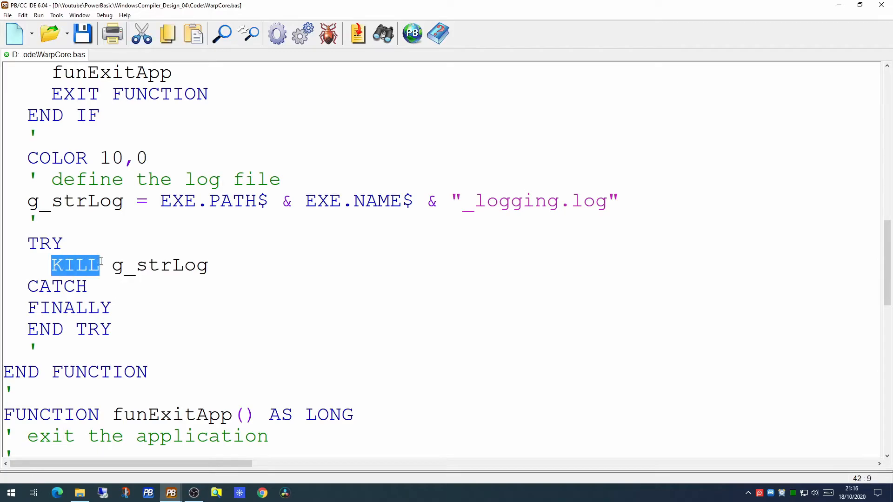
drag(100, 265, 209, 266)
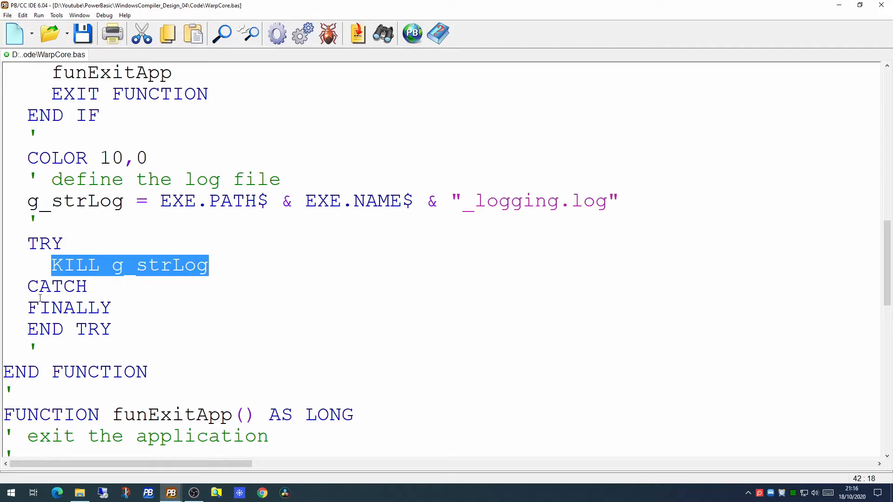
mouse_move(51, 326)
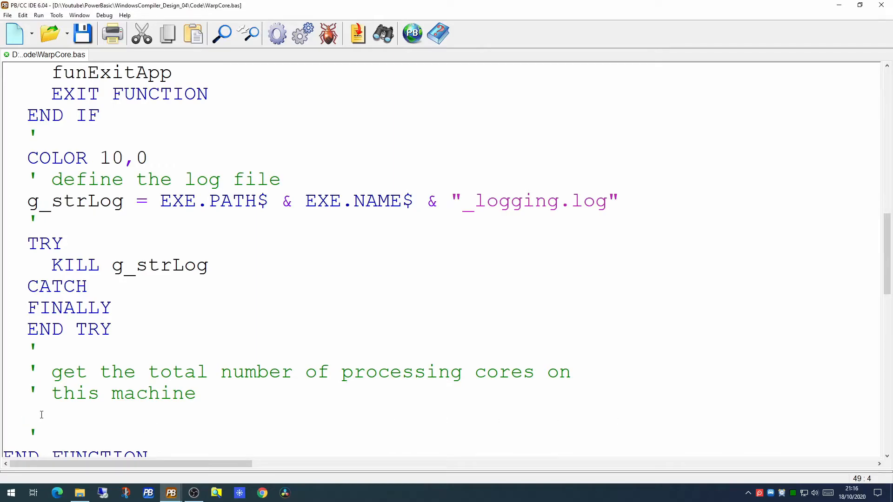
- Assign g_lngTotalProcessors = funCPUcount() below END TRY
text(g_lngTotalProcessors = funCPUcount())
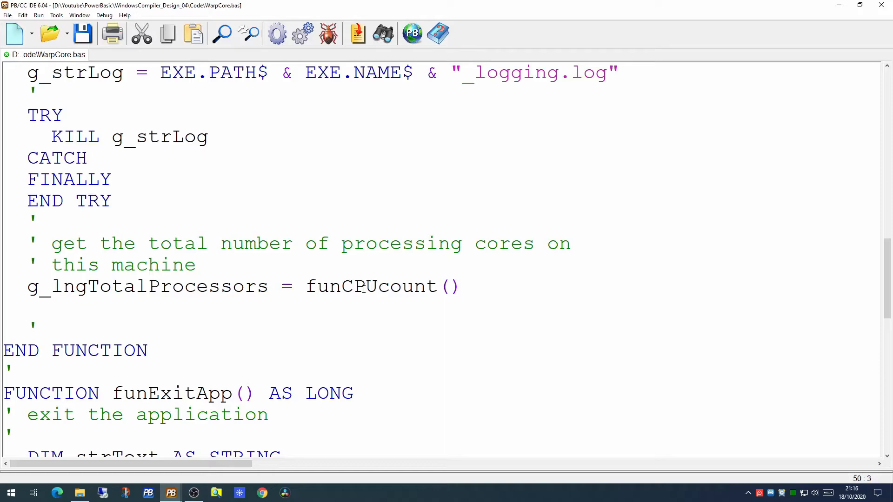
key(enter)
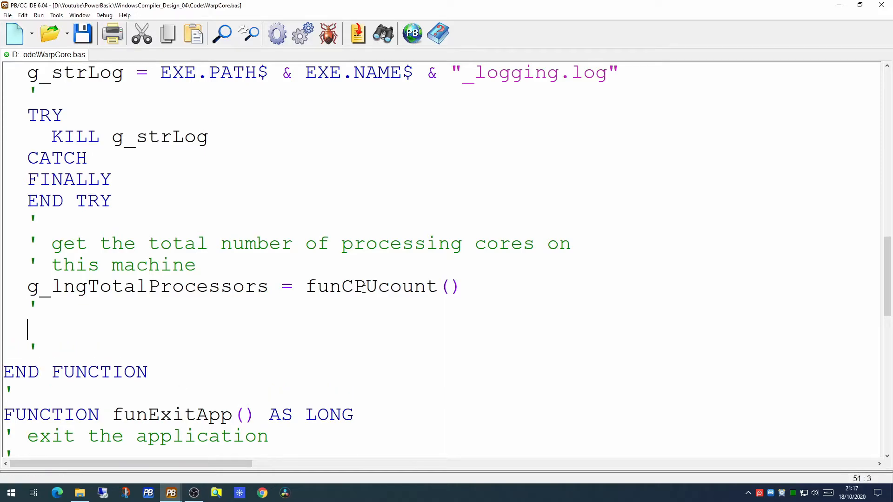
double_click(148, 286)
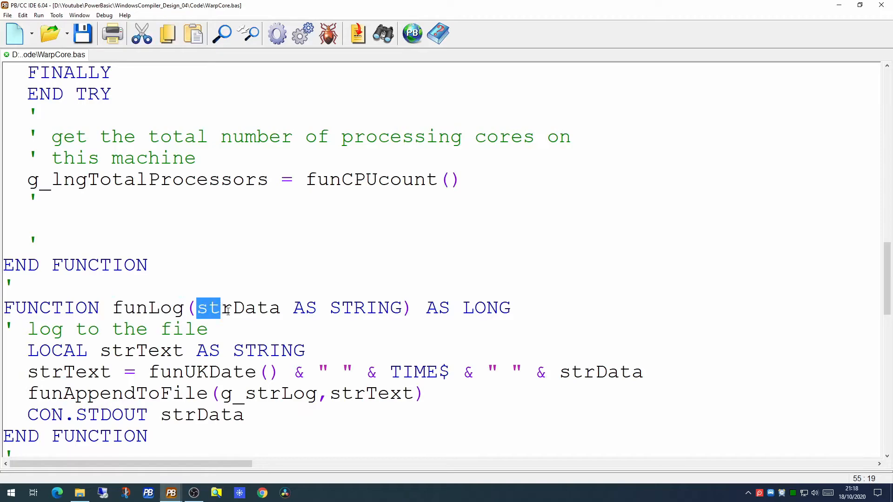
double_click(238, 308)
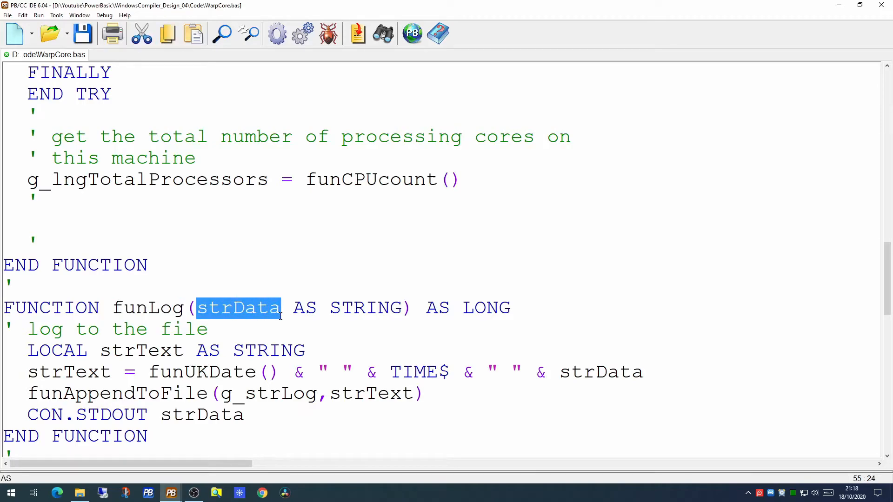
mouse_move(377, 371)
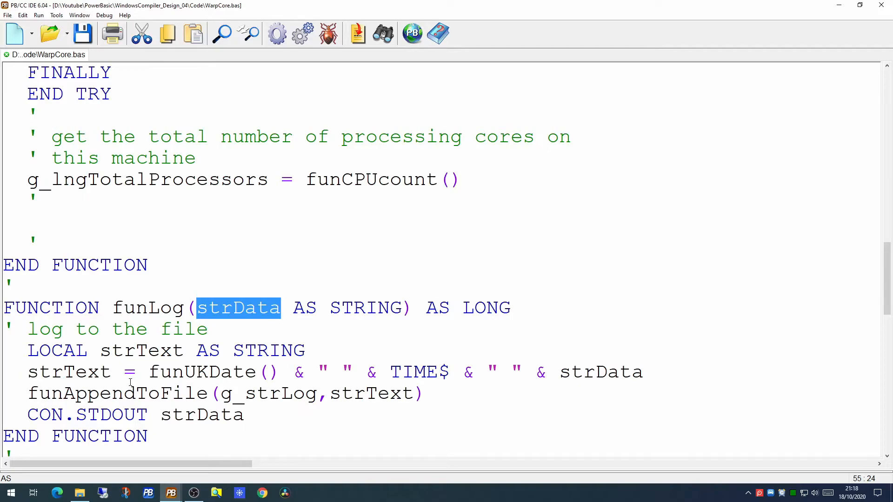
double_click(118, 393)
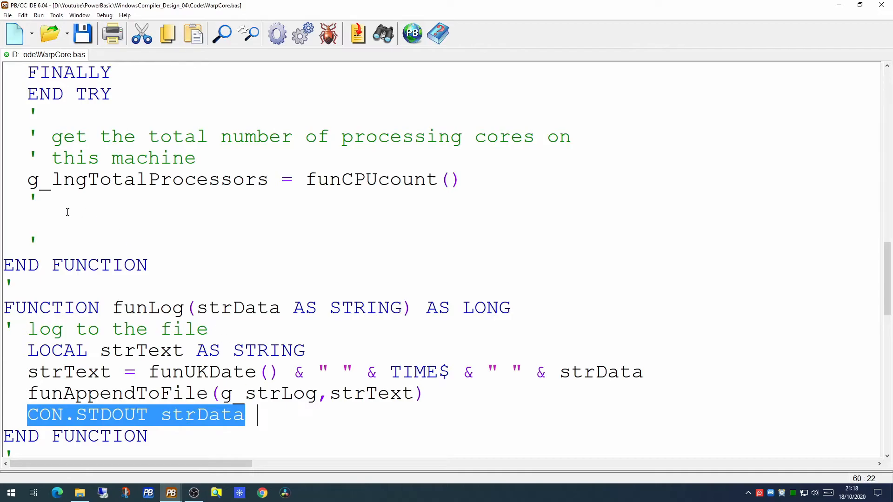
- Log the core count with funLog("Cpus = " & FORMAT$(g_lngTotalProcessors))
click(32, 223)
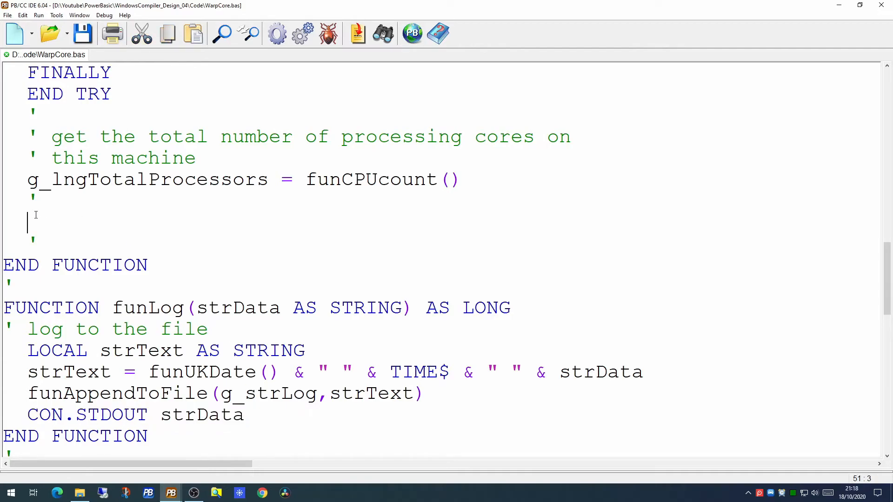
text(funLog)
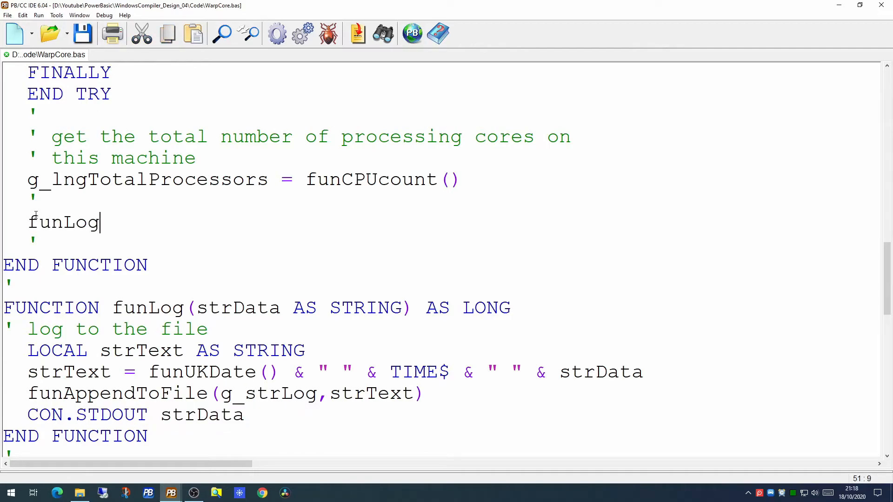
text(("Cpus = " & FORMAT$()
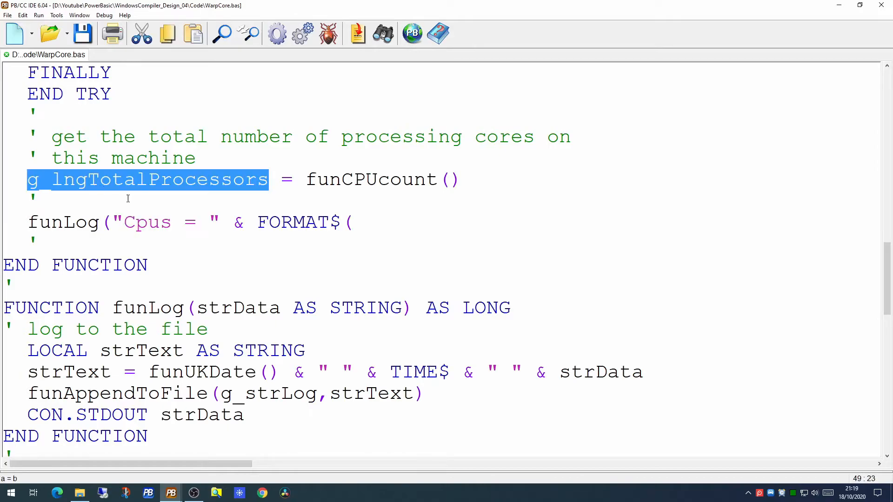
text(g_lngTotalProcessors)
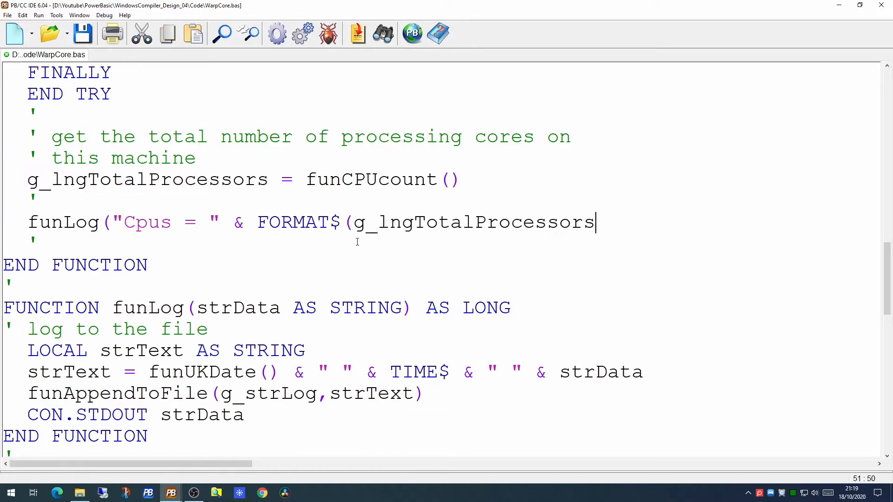
text())
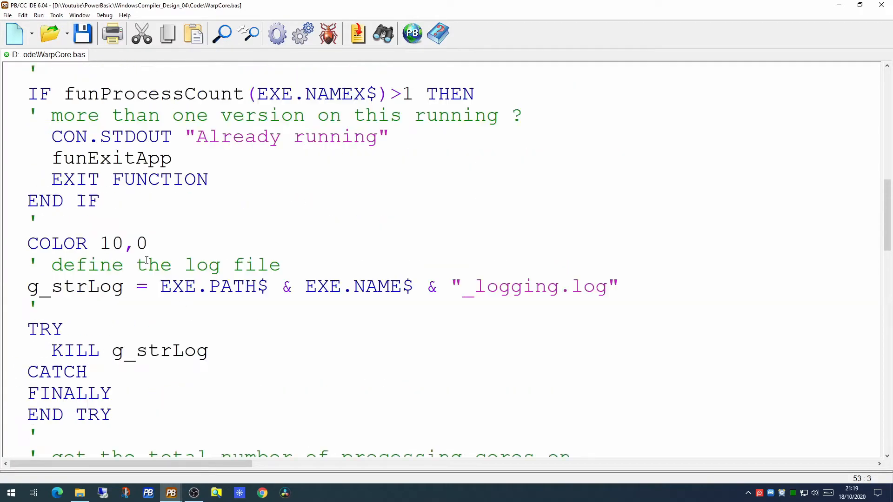
- Call funExitApp after the log line and compile WarpCore.EXE
double_click(110, 159)
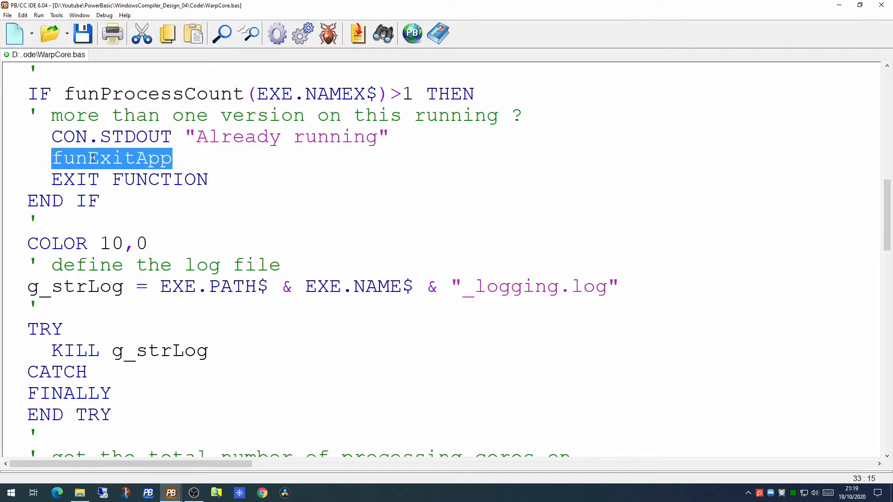
scroll(down, 3)
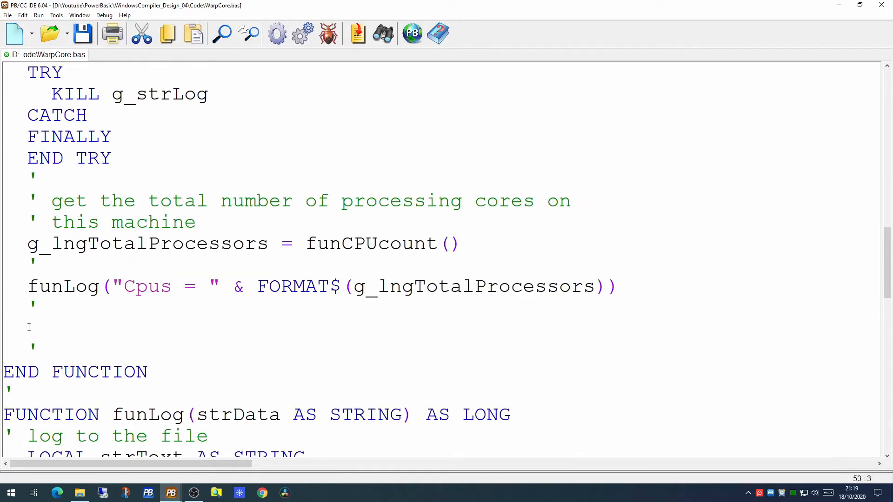
text(funExitApp)
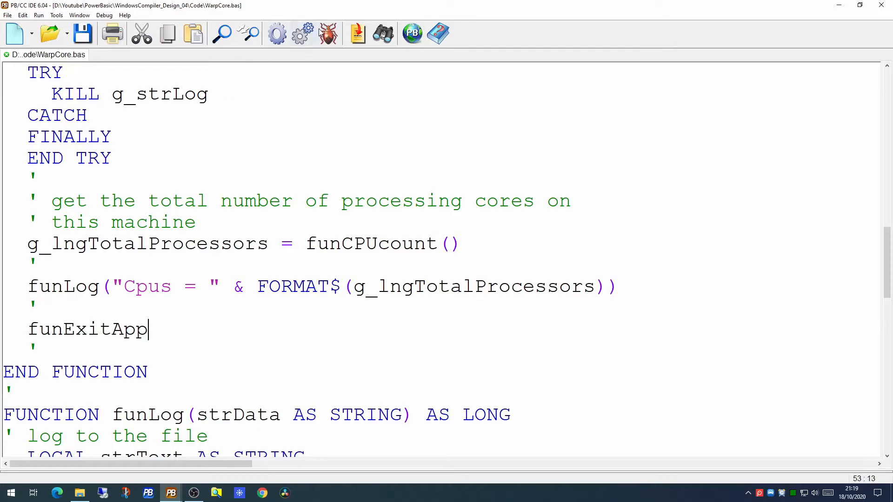
click(304, 33)
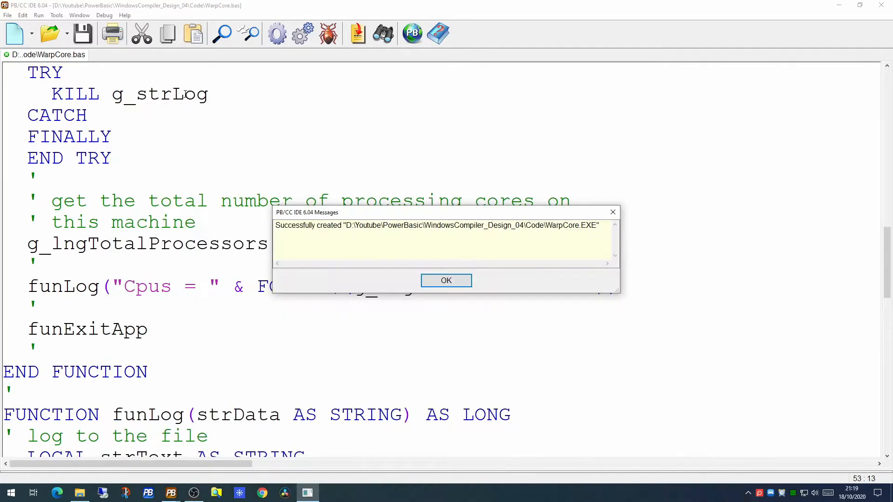
- Dismiss the 'Successfully created WarpCore.EXE' message and delete the CPU-count logging line
click(446, 280)
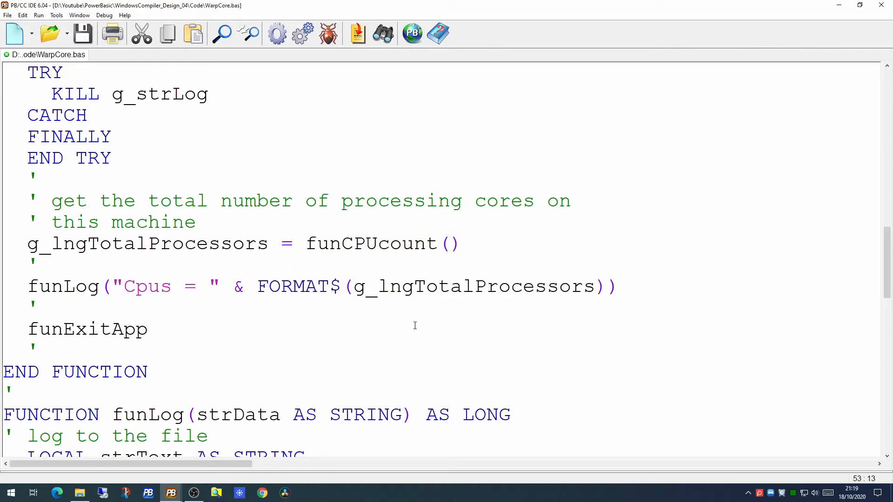
click(29, 286)
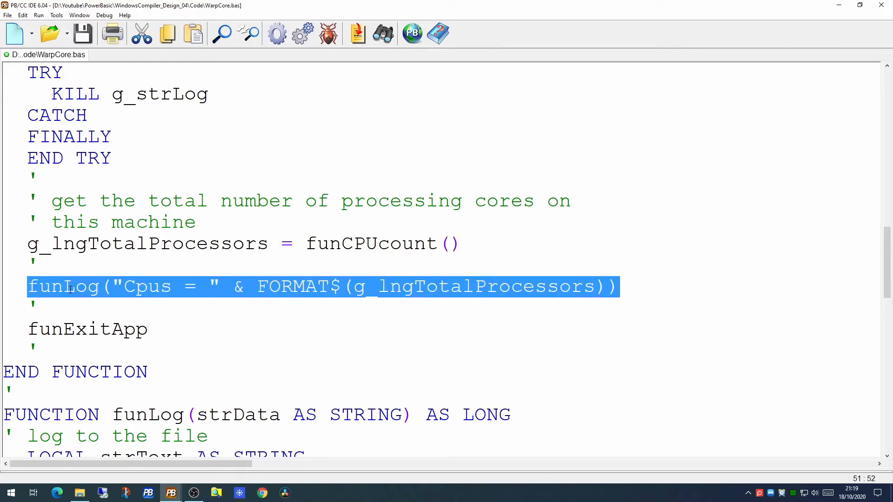
key(Delete)
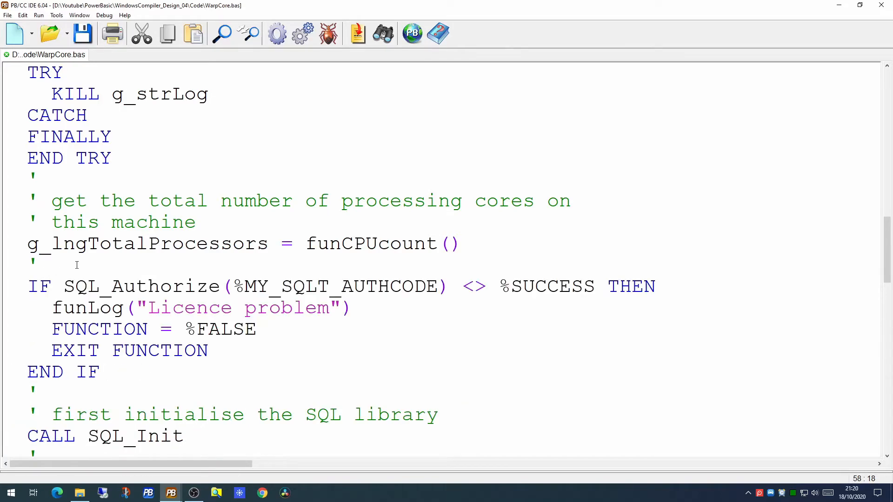
- Add the SQL_Authorize licence check that logs 'Licence problem' and exits, followed by CALL SQL_Init
double_click(140, 285)
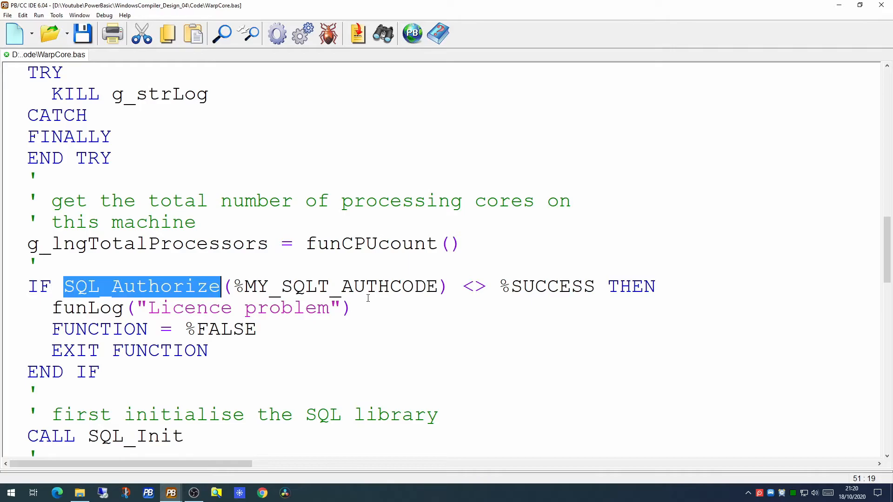
scroll(down, 3)
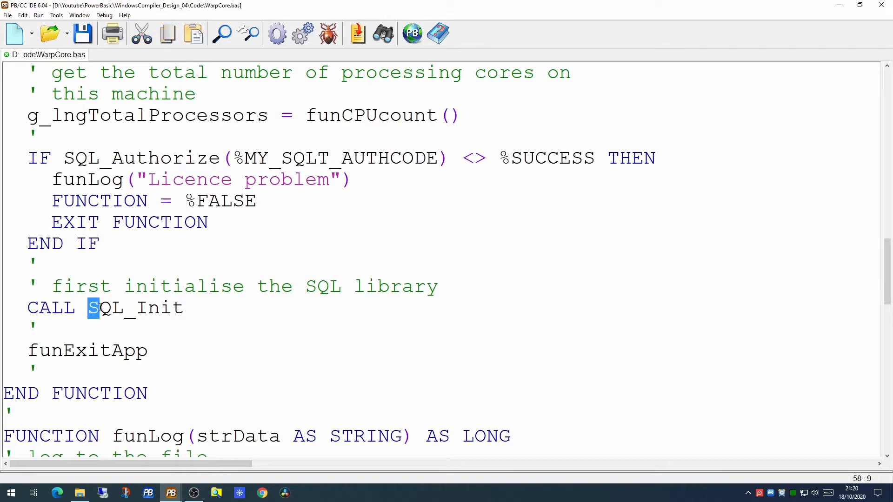
double_click(135, 308)
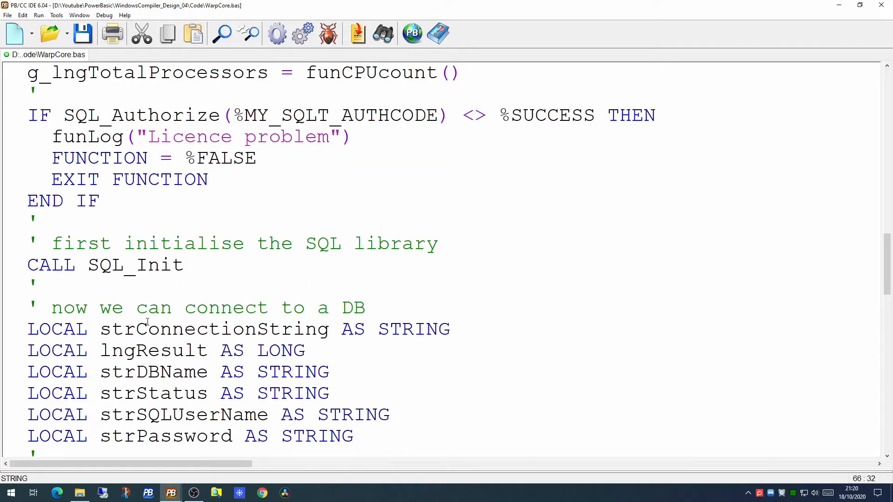
- Declare the connection string, result, strDBName, strStatus, username and password locals and open a blank line after them
scroll(down, 3)
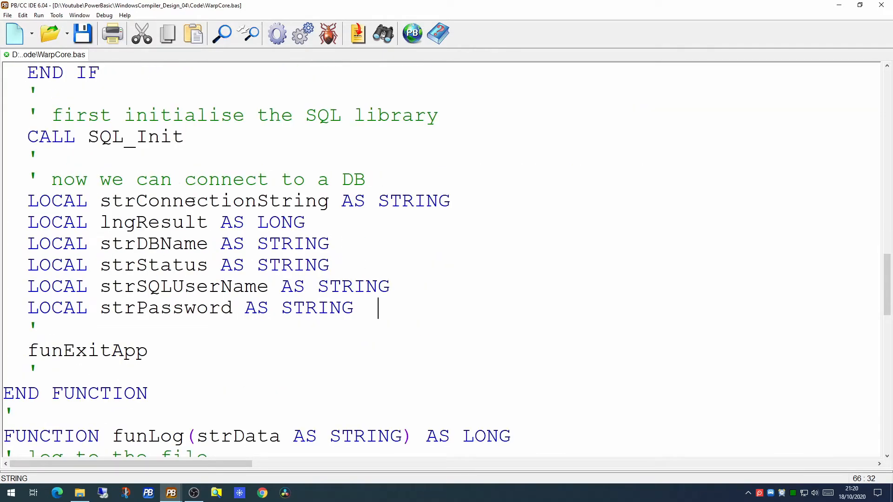
double_click(214, 201)
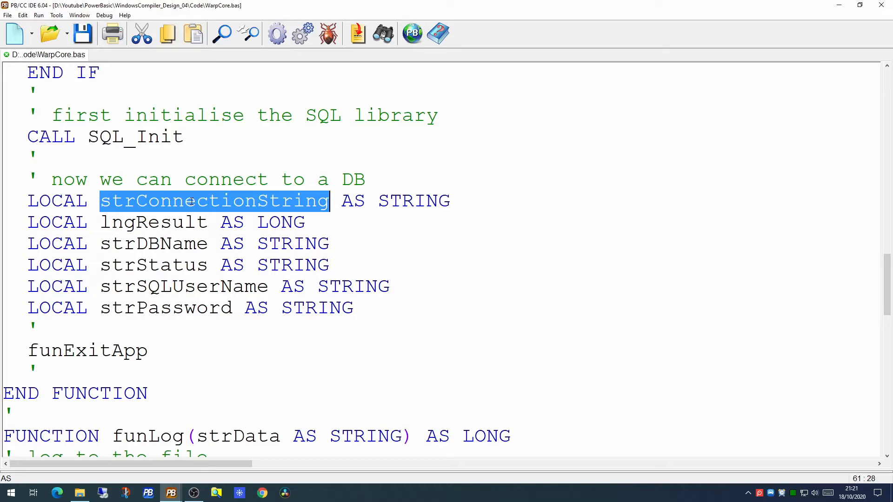
double_click(154, 222)
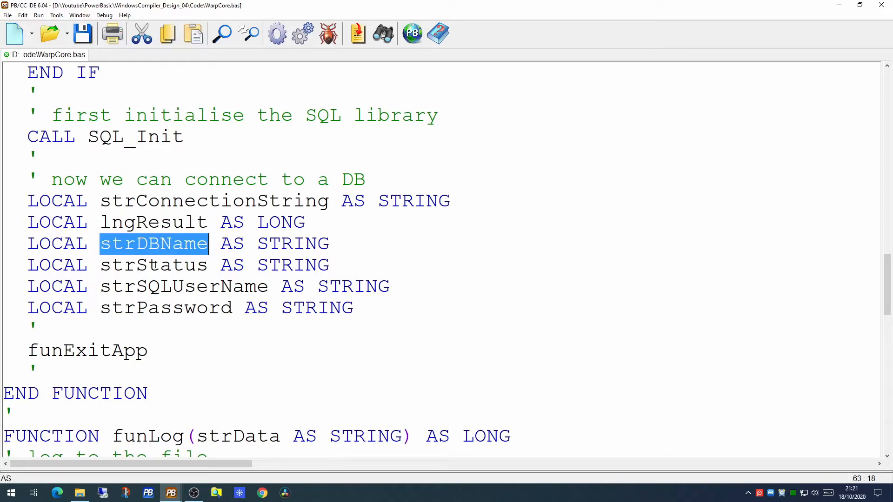
double_click(154, 265)
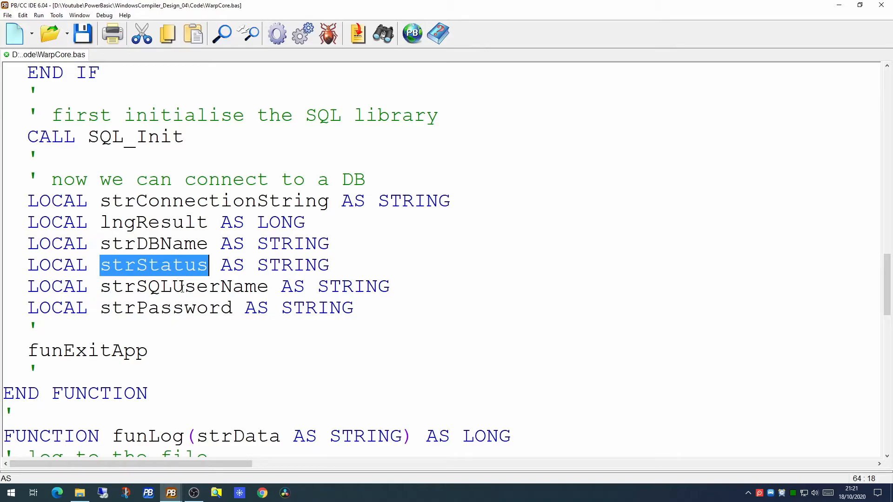
double_click(183, 285)
text(')
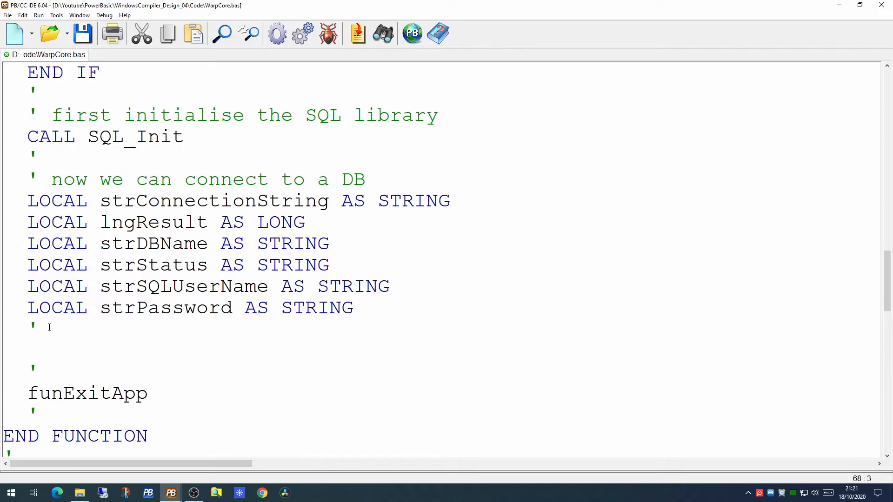
click(27, 351)
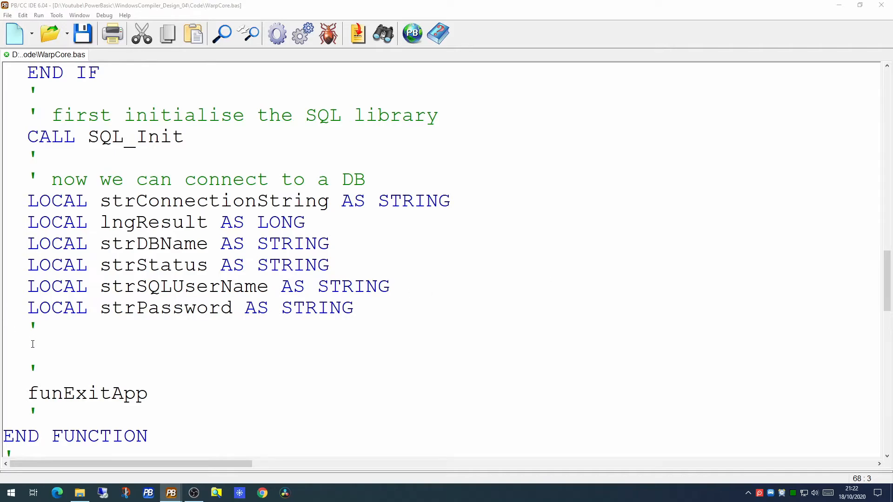
- Assign strSQLUserName = "Chronos" and set g_astrDatabases(%DB) = "Chronos" as the database name
text(strSQLUserName = "Chronos")
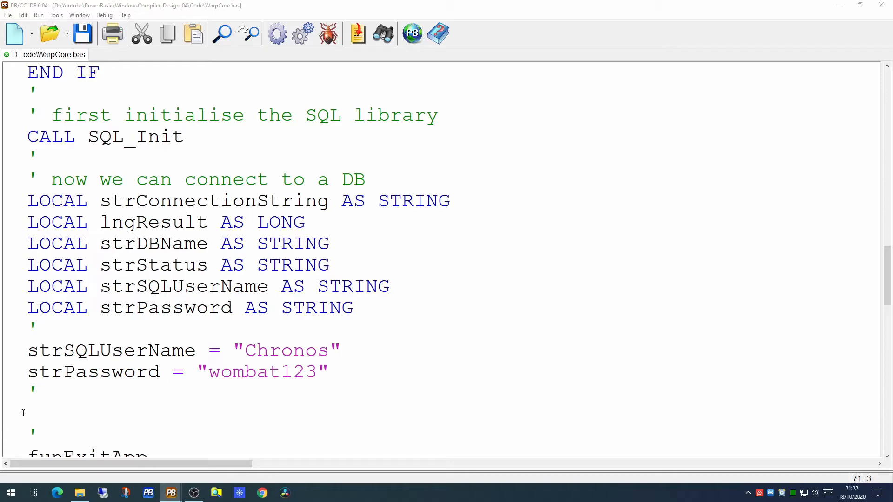
text(g_astrDatabases(%DB) = "Chronos")
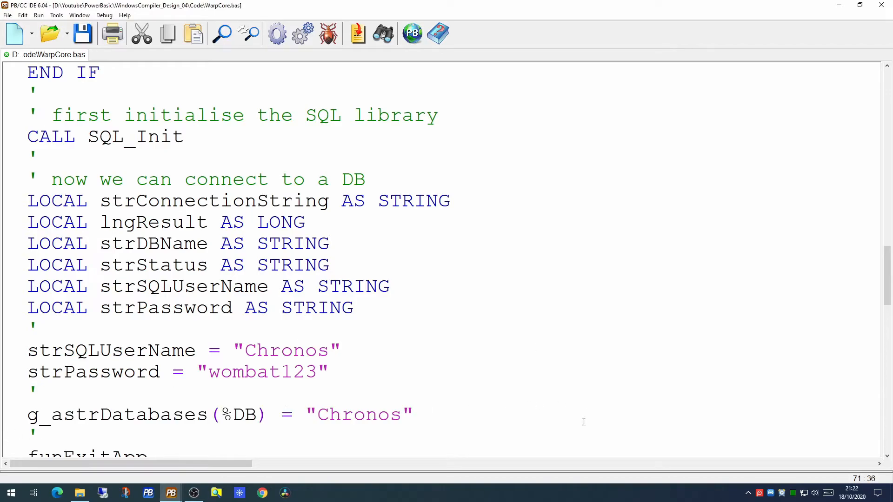
scroll(down, 3)
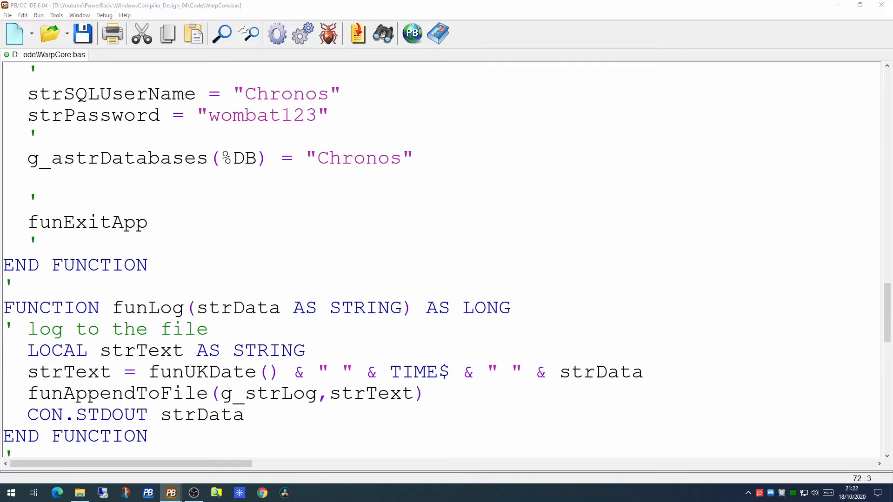
mouse_move(609, 386)
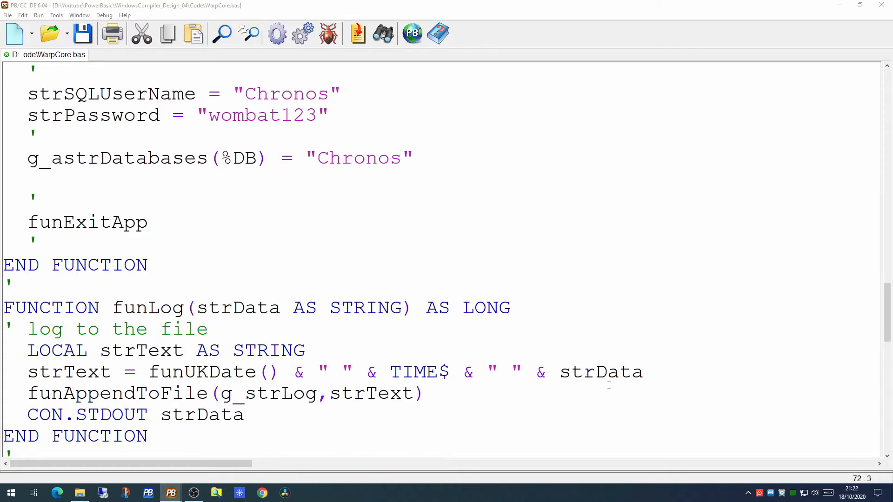
- Paste the strConnectionString assembly and highlight DRIVER, server quad001 and instance SqlExpress
click(31, 180)
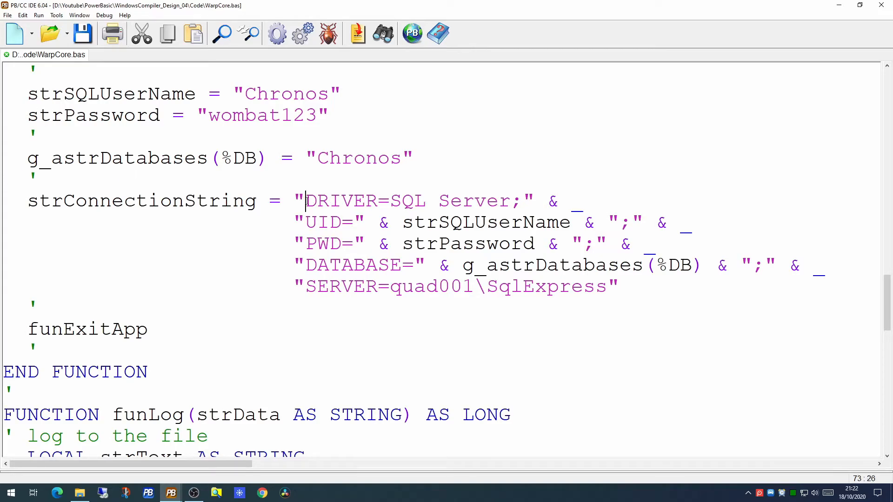
double_click(340, 201)
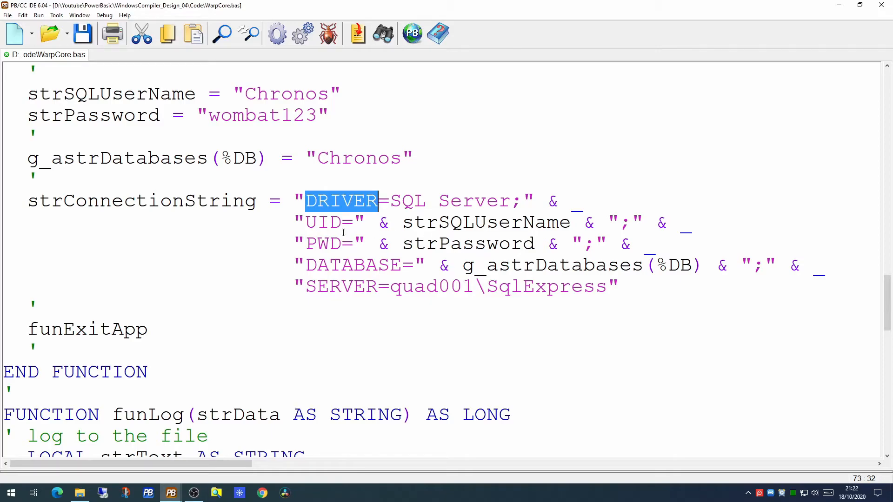
click(462, 266)
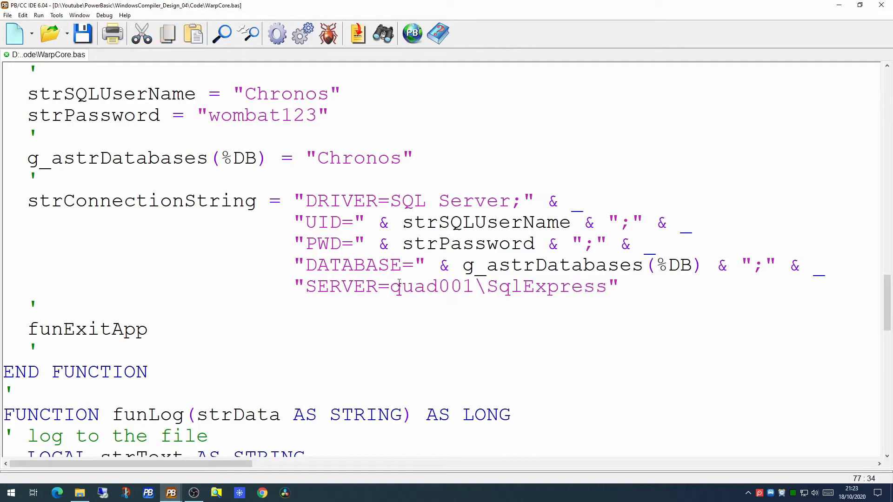
double_click(429, 286)
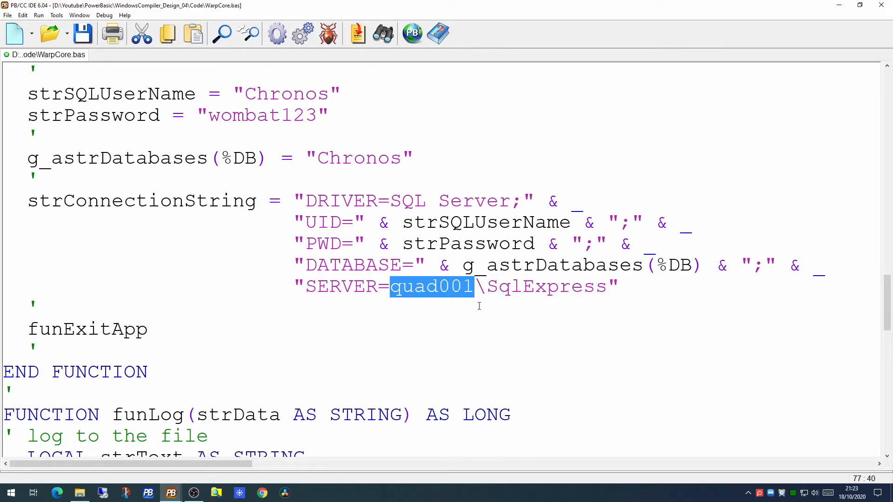
double_click(541, 286)
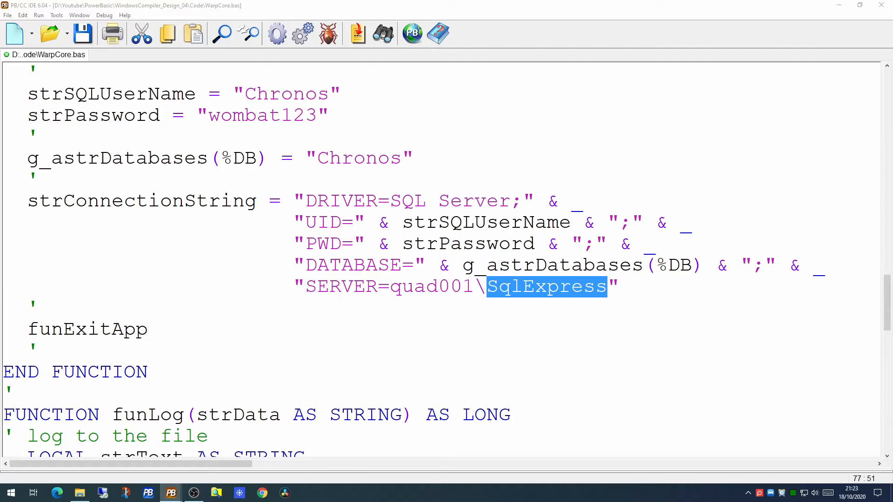
mouse_move(333, 341)
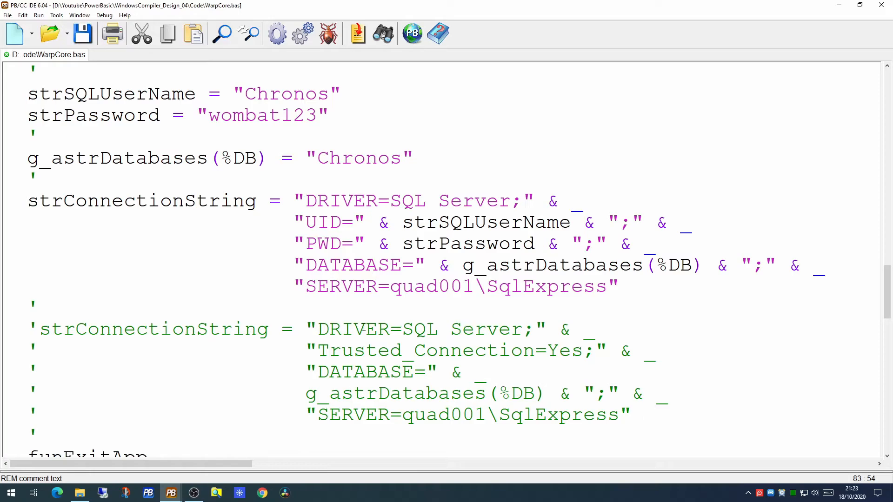
- Add the commented trusted-connection string and highlight Trusted_Connection=Yes; then review the file
click(344, 350)
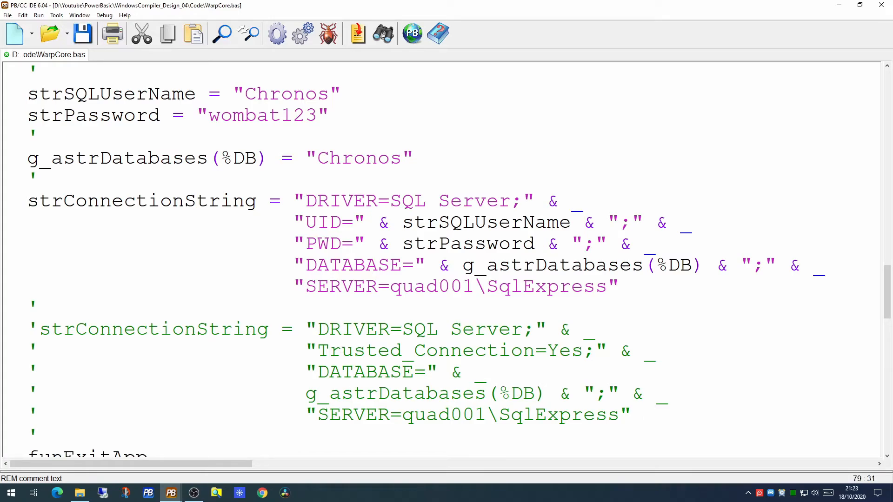
drag(317, 351, 595, 351)
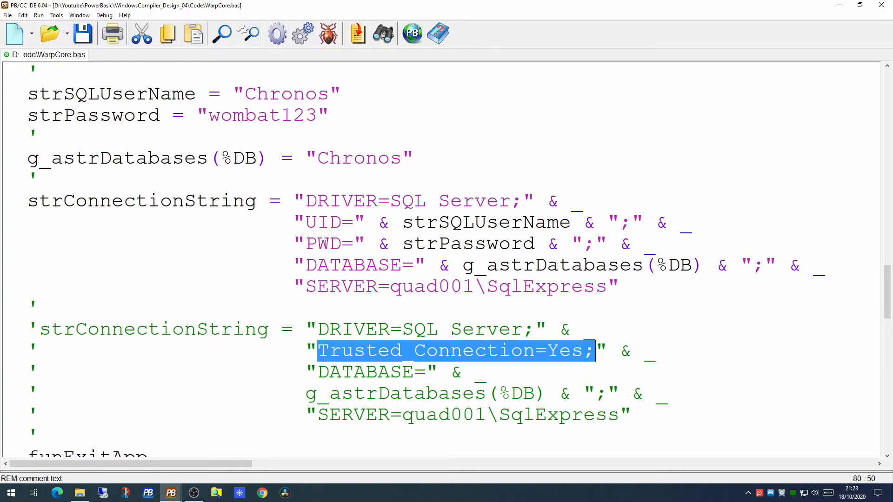
click(341, 415)
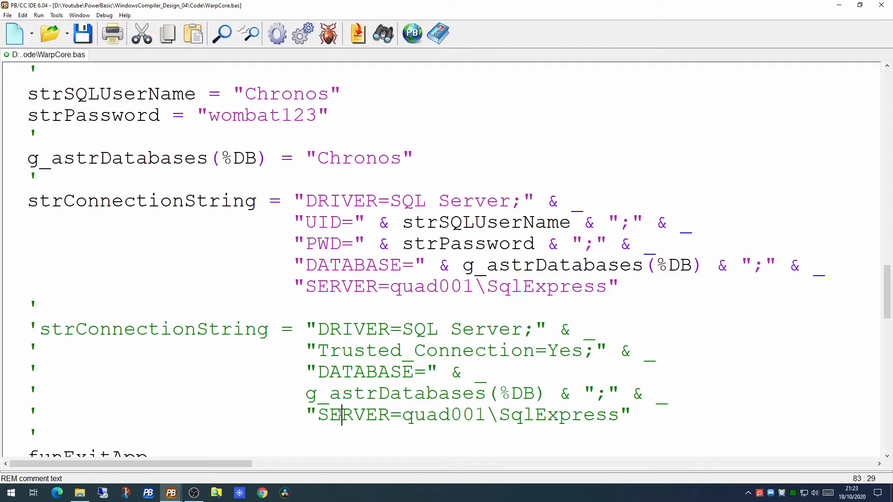
scroll(down, 3)
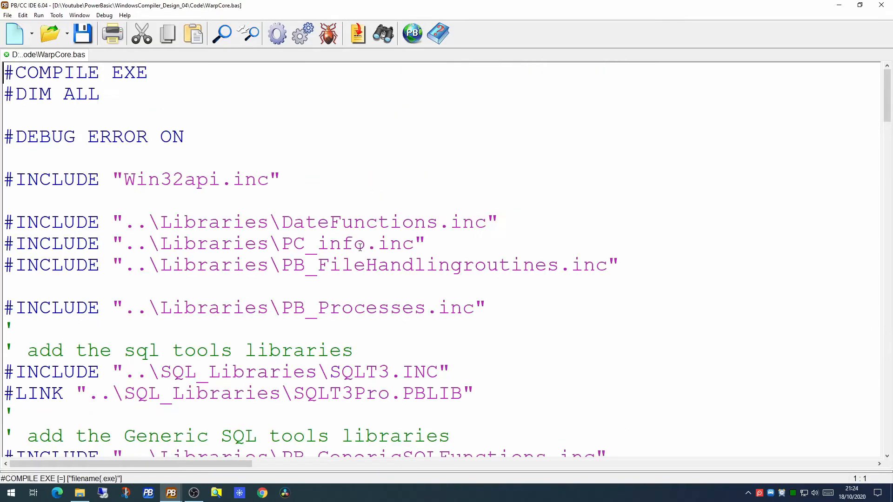
scroll(down, 3)
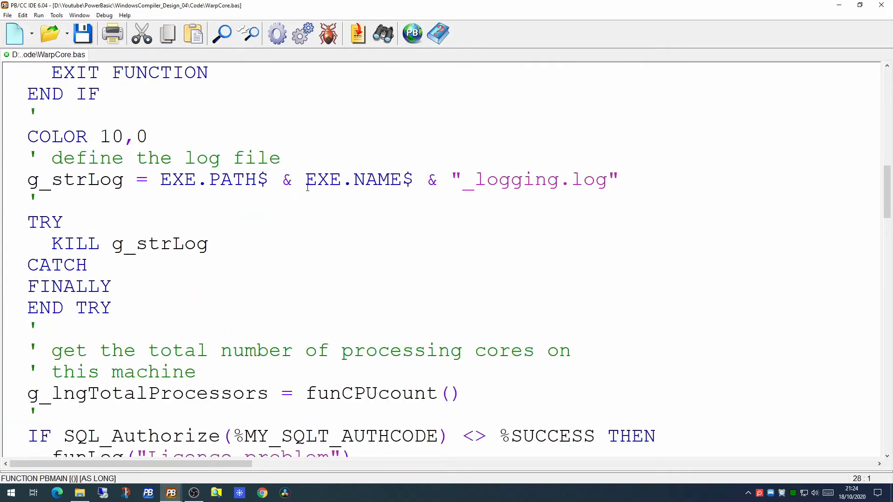
scroll(down, 3)
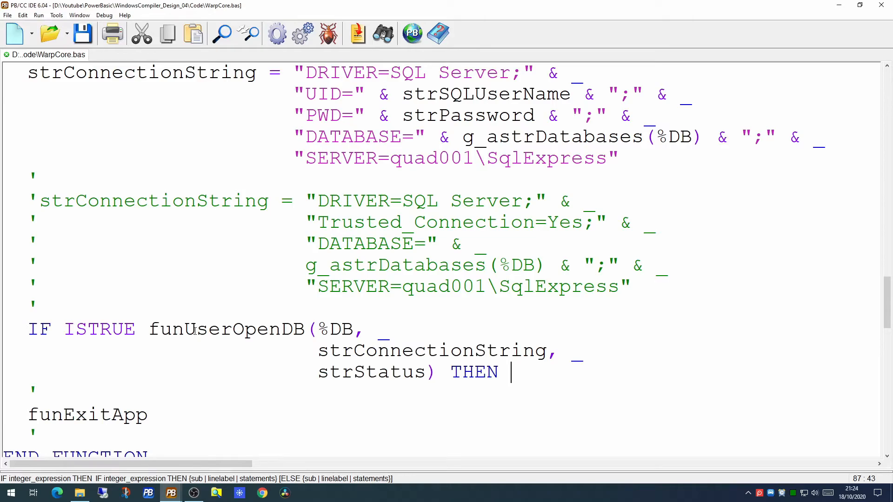
double_click(328, 329)
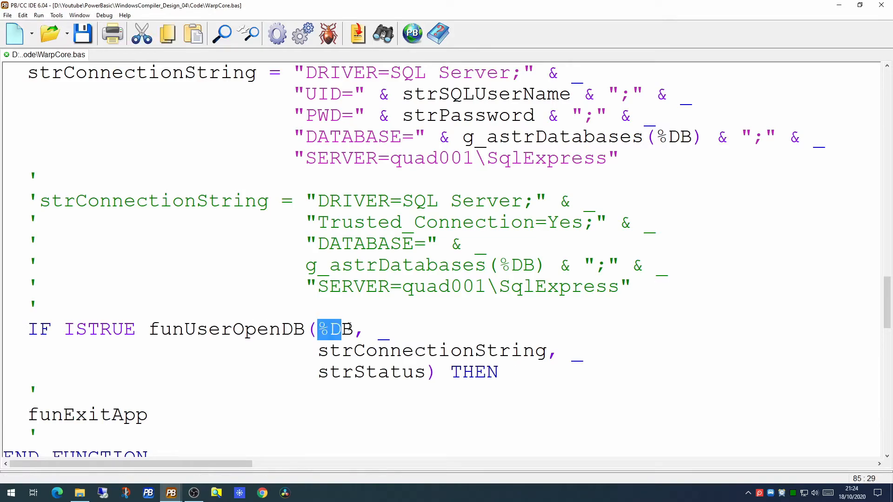
key(shift+Right)
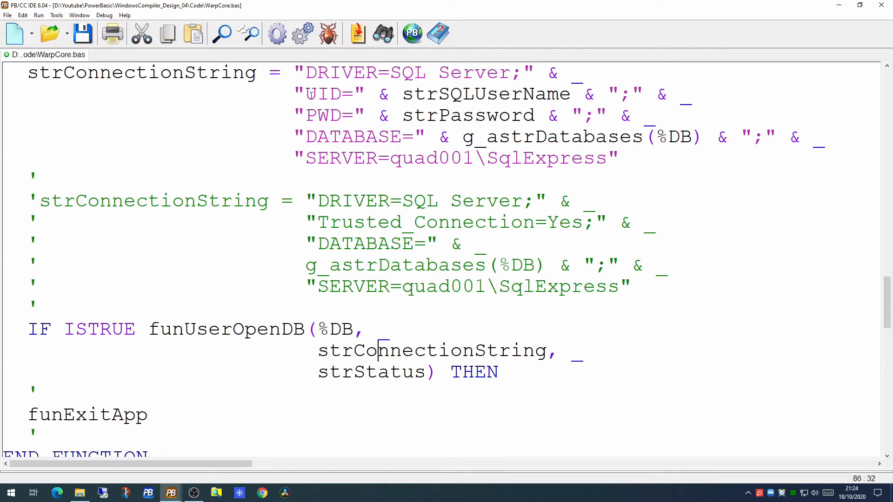
double_click(372, 372)
text( _)
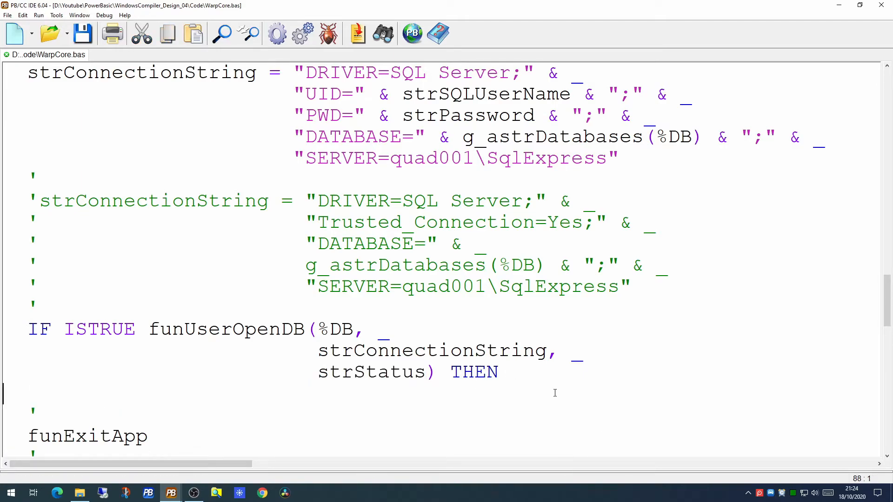
text(ELSE)
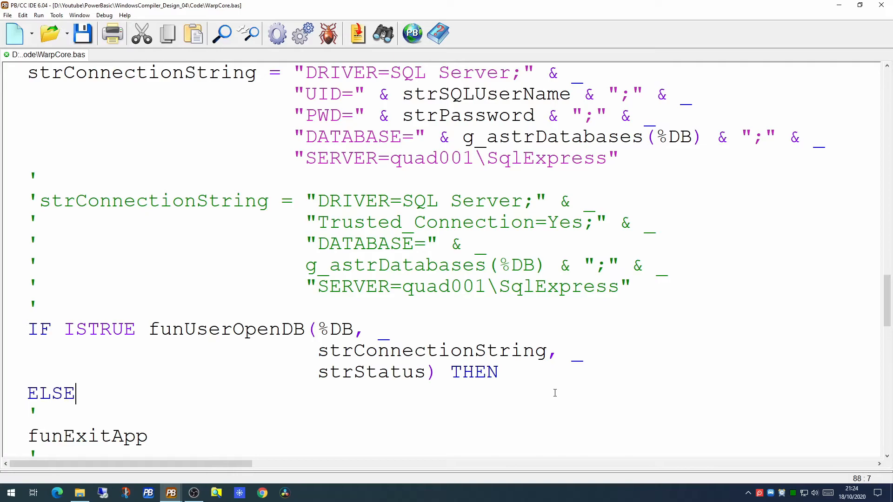
text(END IF)
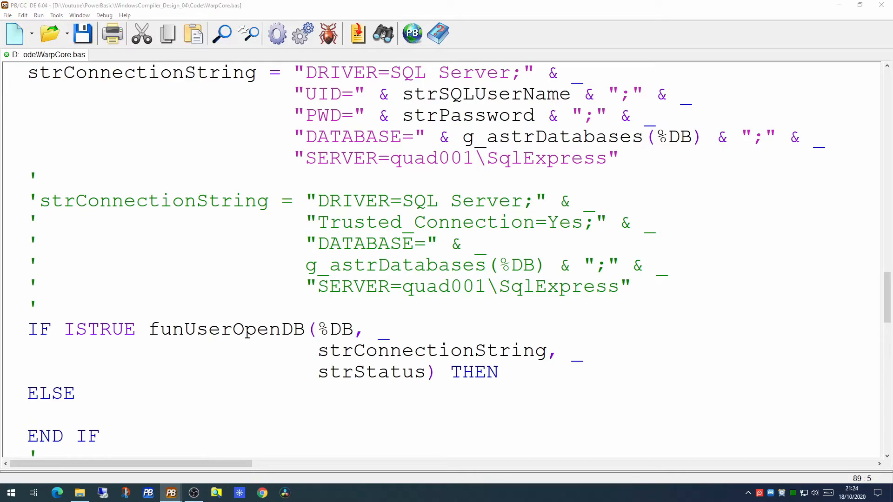
scroll(down, 3)
text(' db didn't open ok)
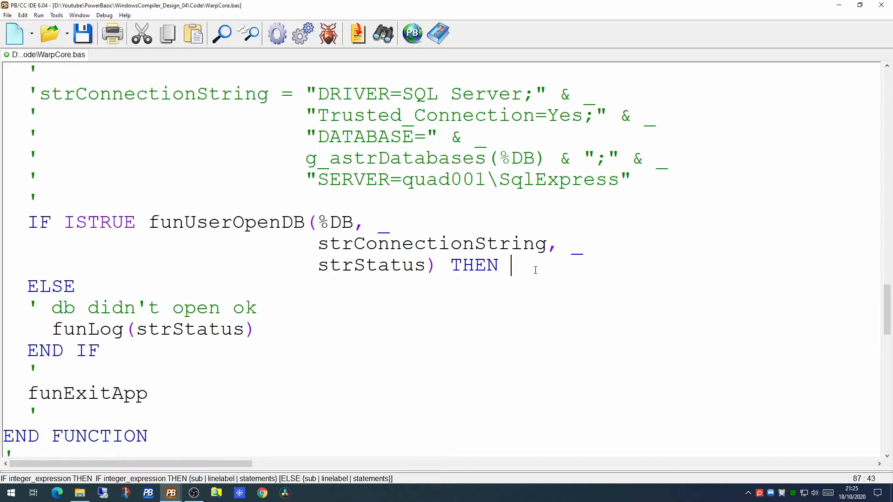
key(enter)
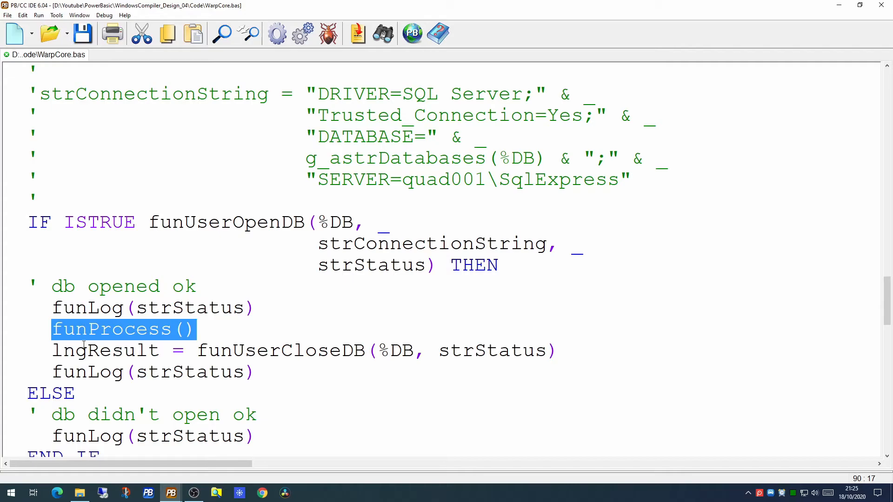
double_click(280, 351)
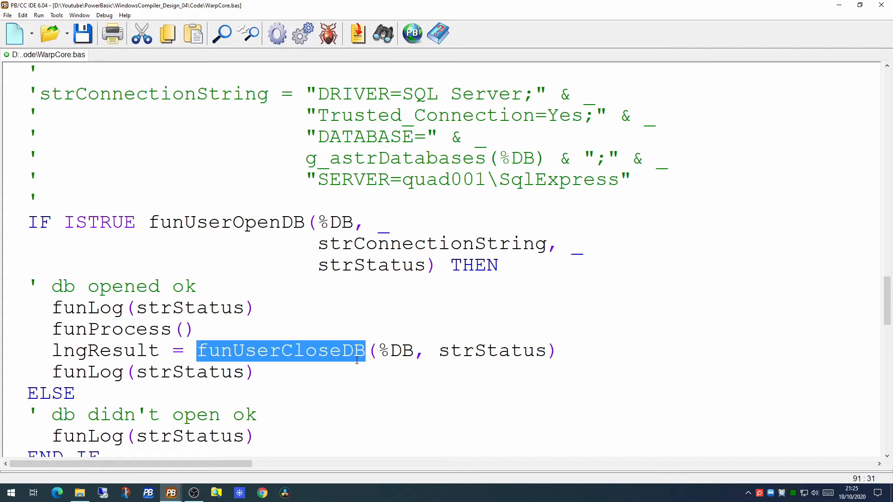
double_click(491, 350)
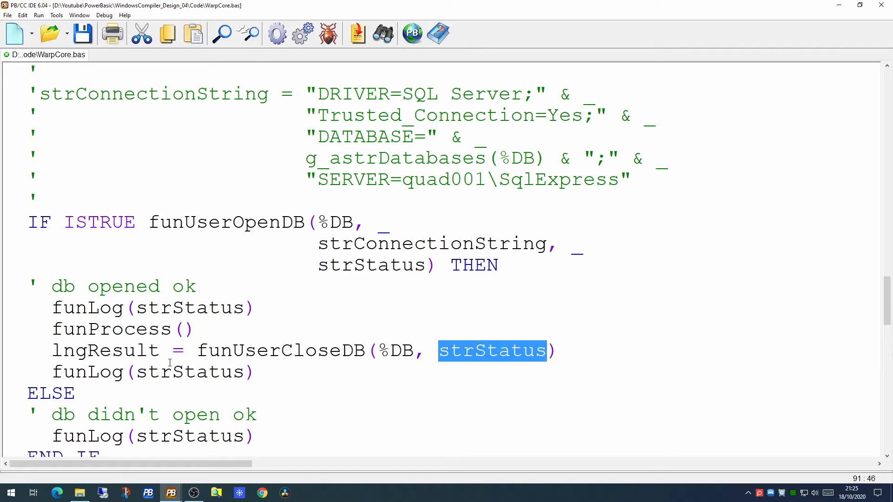
scroll(down, 3)
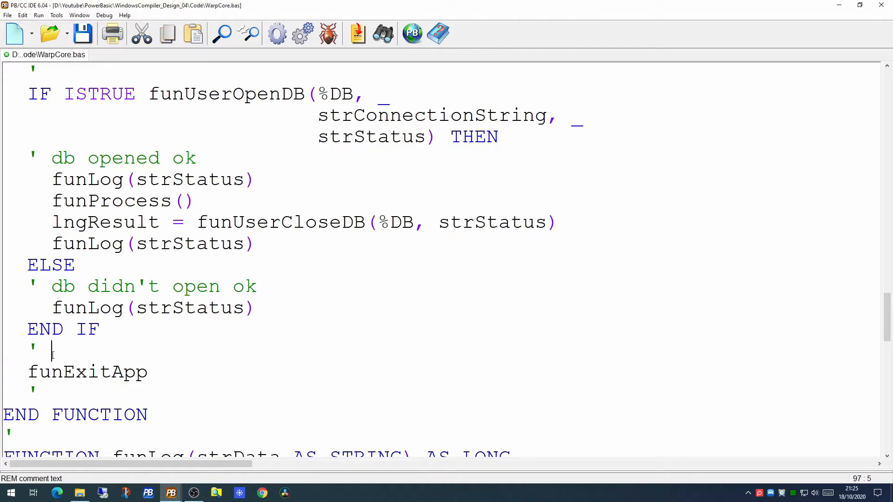
- Add lngResult = SQL_Shutdown() with a %SUCCESS check logging "SQL library closed down"
text(lngResult = SQL_Shutdown())
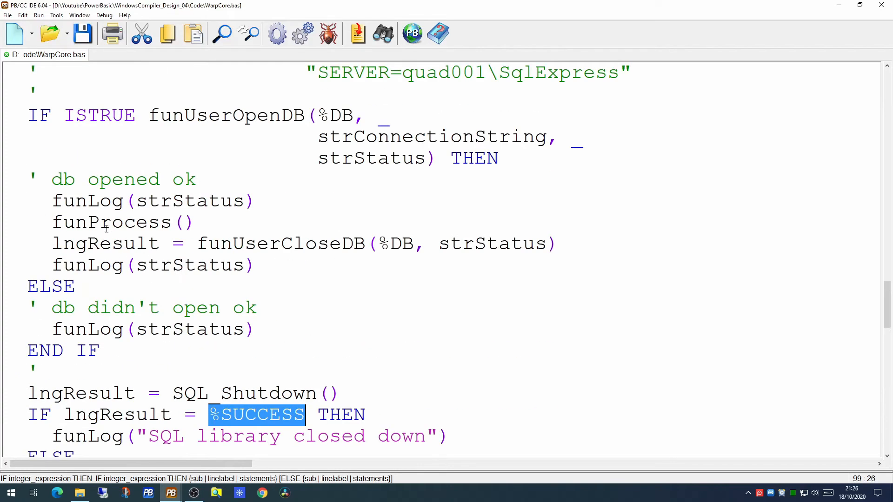
double_click(113, 221)
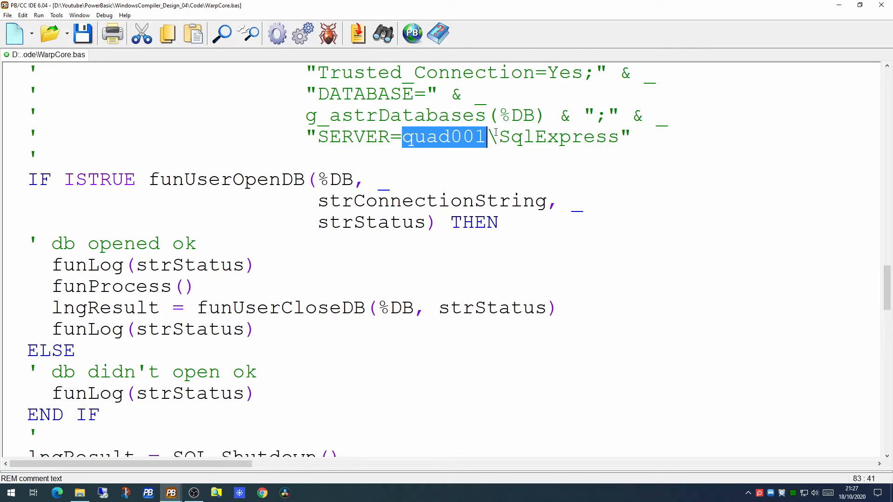
double_click(558, 137)
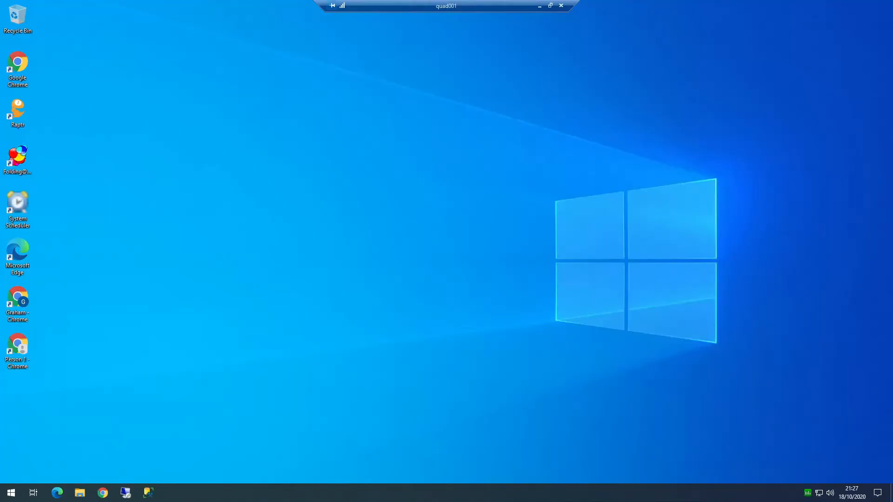
mouse_move(76, 325)
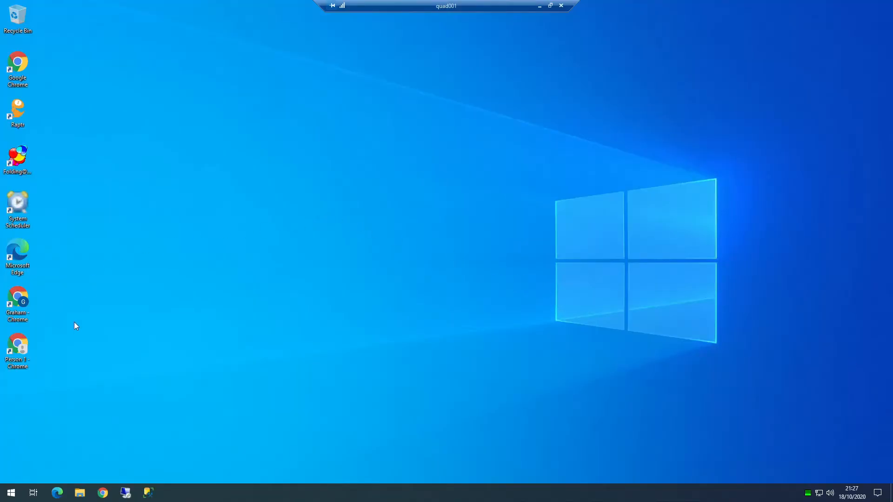
mouse_move(391, 416)
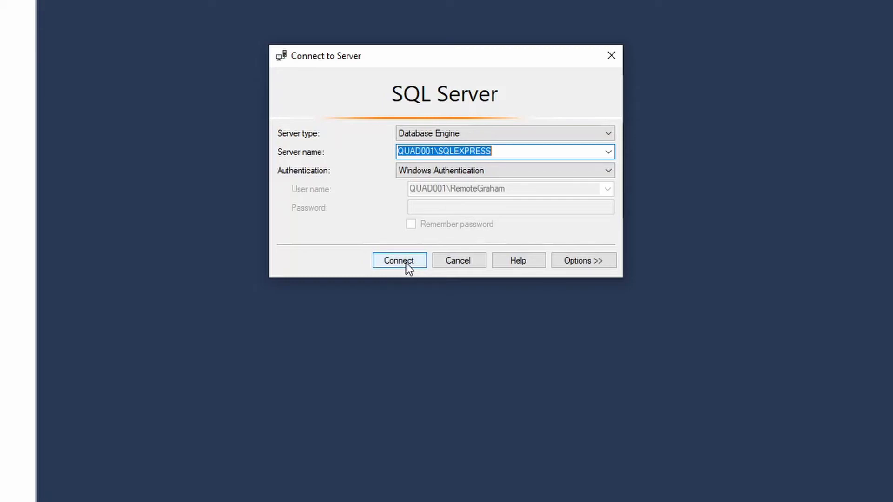
- Connect to QUAD001\SQLEXPRESS and expand Databases > Chronos, briefly showing its Tables
click(399, 260)
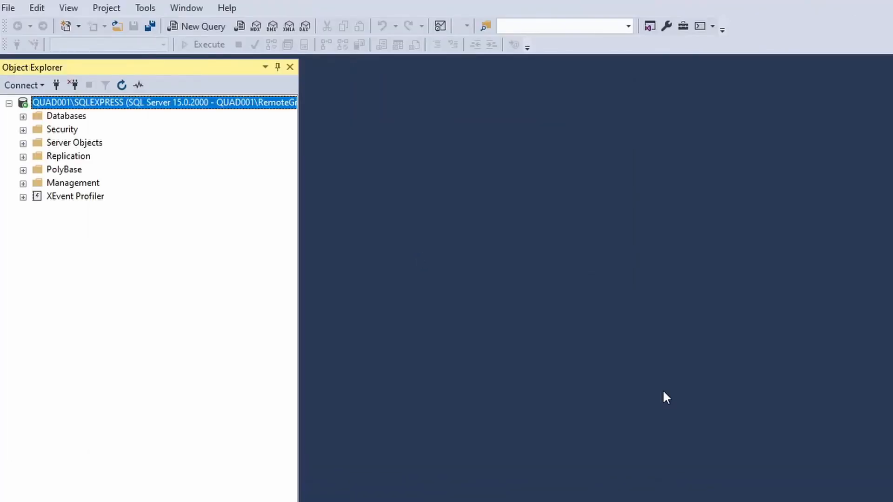
click(22, 115)
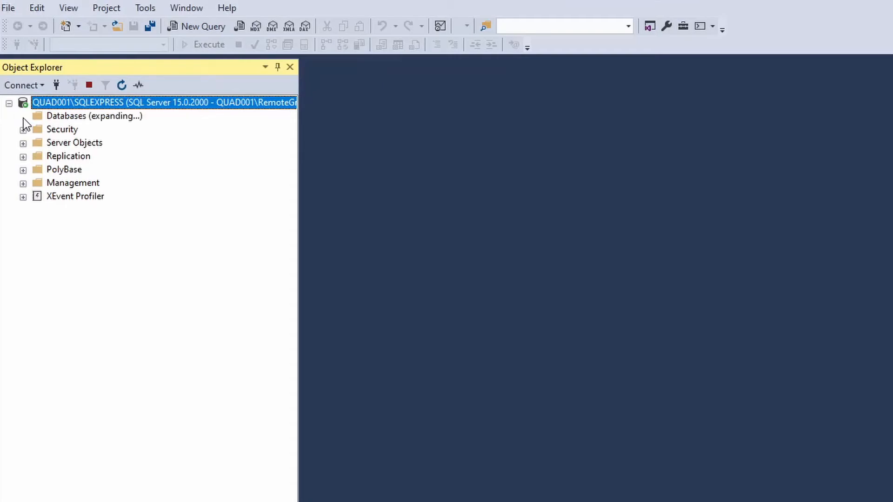
click(22, 116)
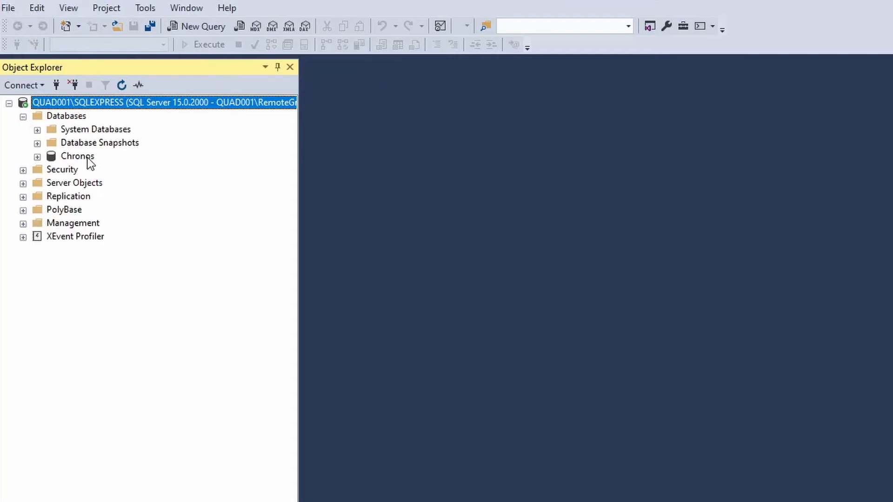
click(36, 156)
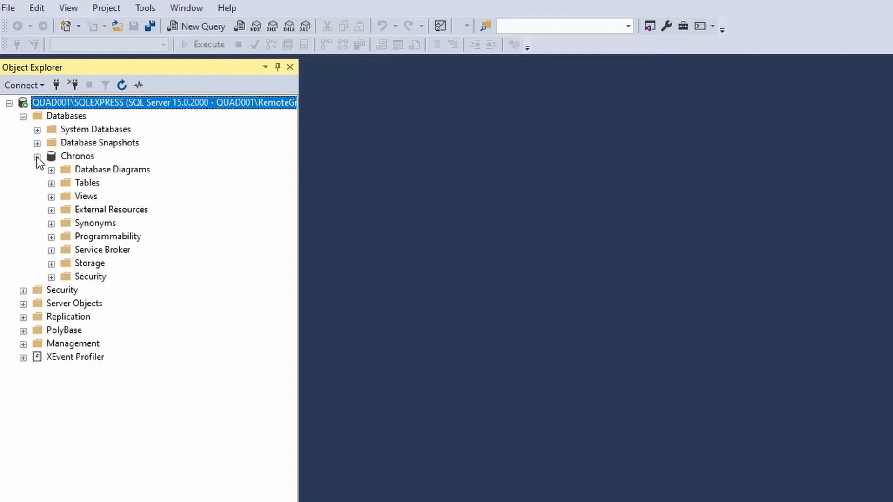
click(51, 184)
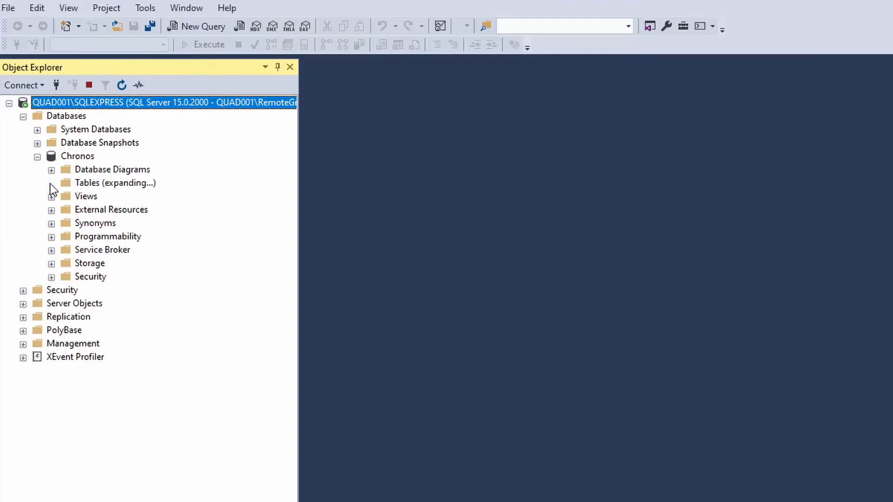
click(51, 183)
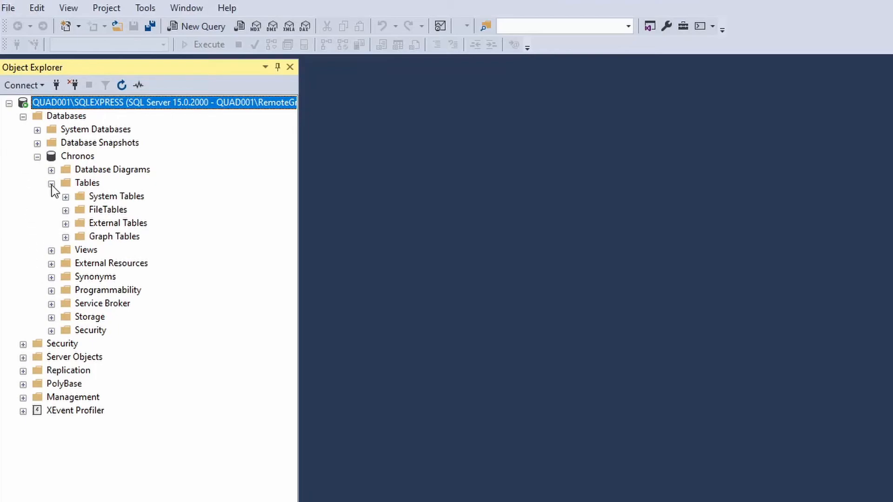
click(51, 184)
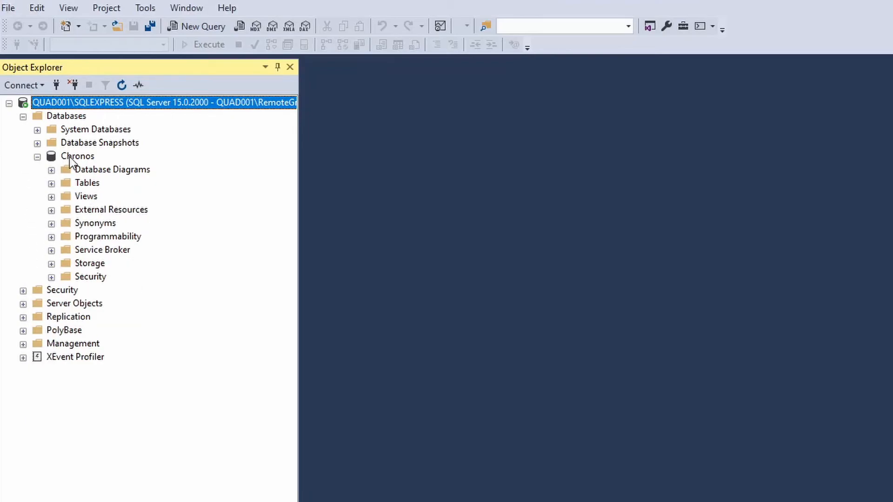
- Expand Security > Logins to show the server logins including the Chronos login
click(22, 290)
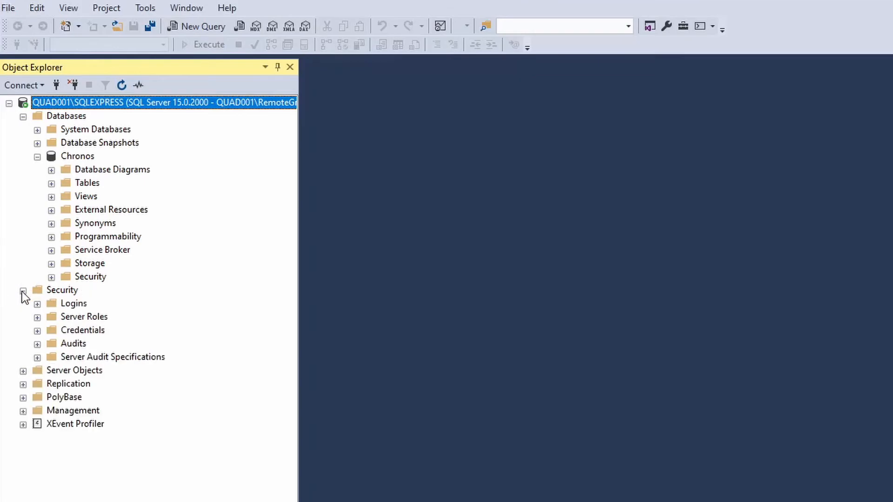
click(36, 303)
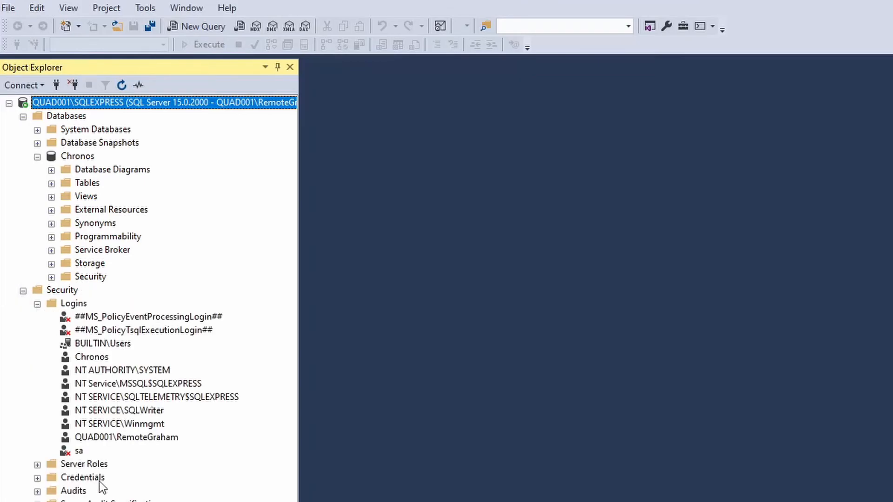
click(92, 357)
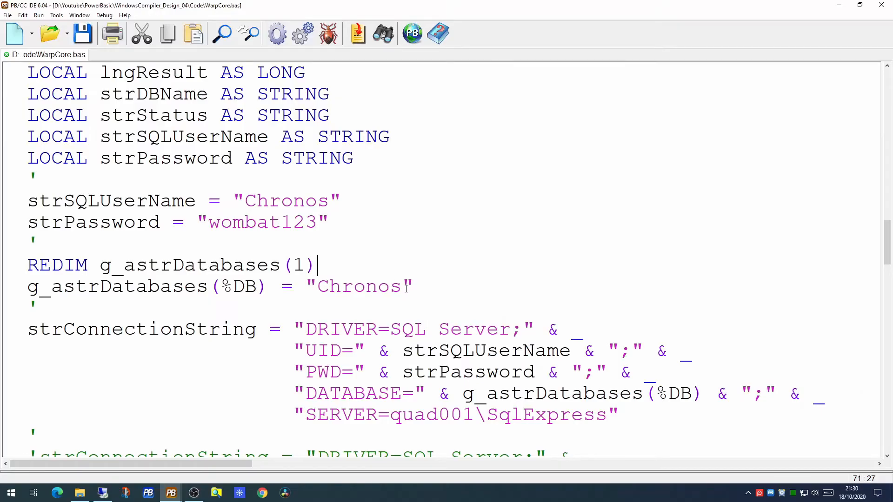
- Compile WarpCore.EXE with the database name temporarily Chronos1, then restore it to Chronos
click(445, 301)
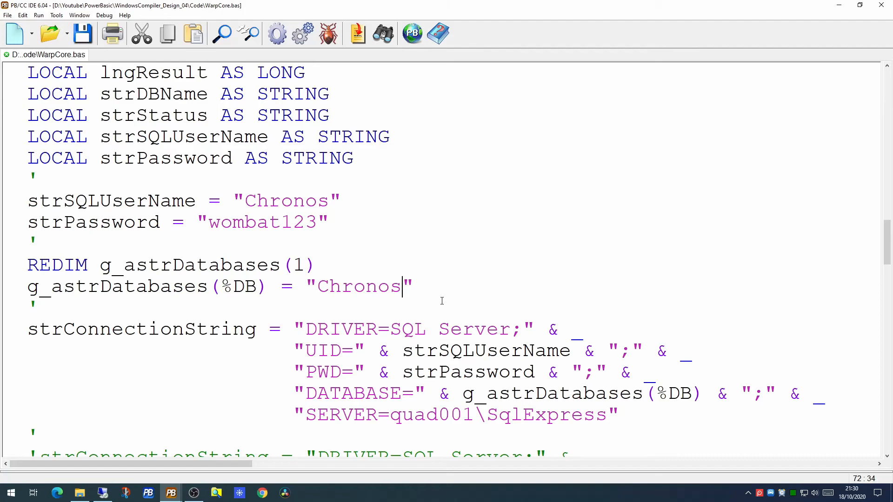
text(1)
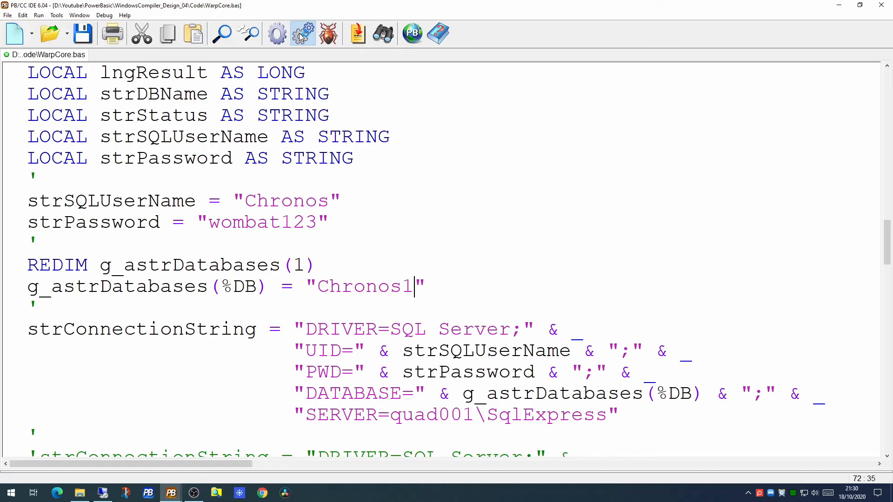
click(276, 33)
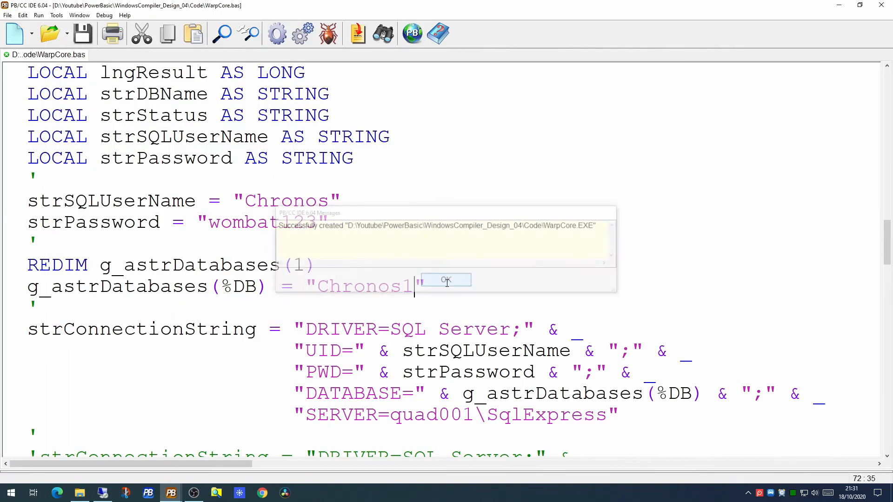
click(446, 280)
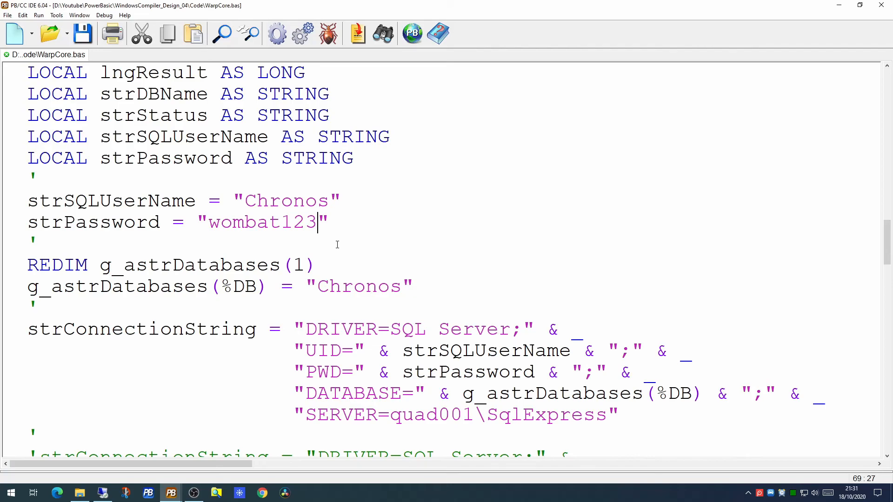
text(4)
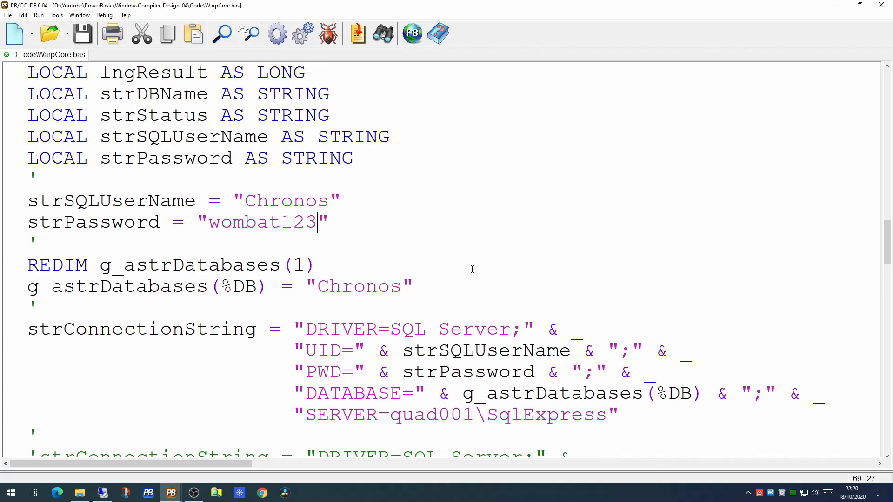
scroll(down, 3)
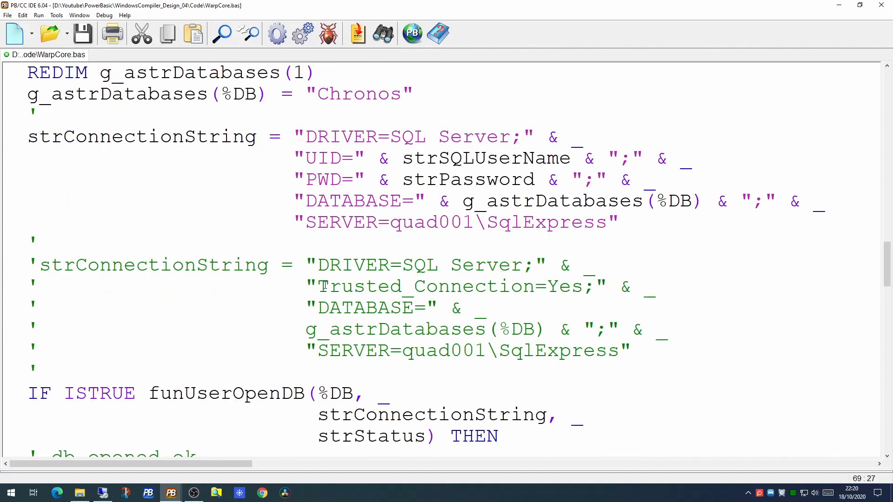